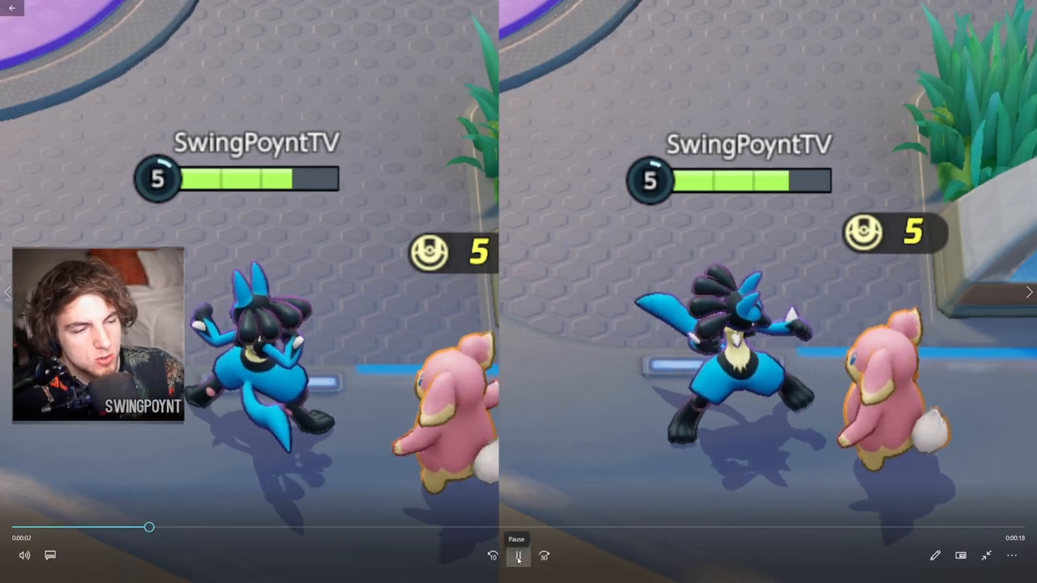
Play the side-by-side clips of Lucario attacking the practice dummy.
left_click(519, 556)
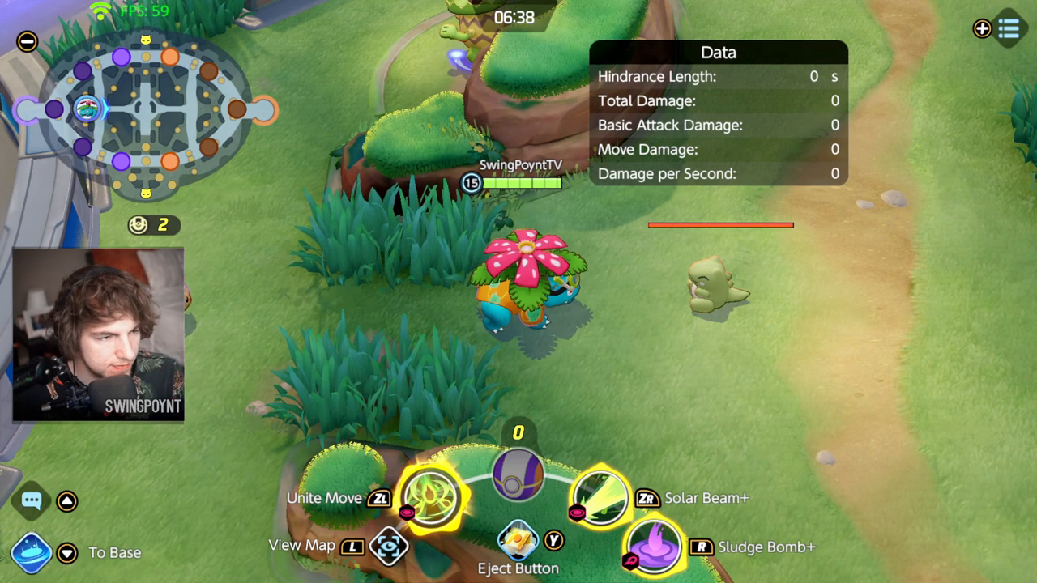
Bring up Venusaur's held items and inspect the Wise Glasses 5% Sp. Atk bonus.
left_click(1008, 29)
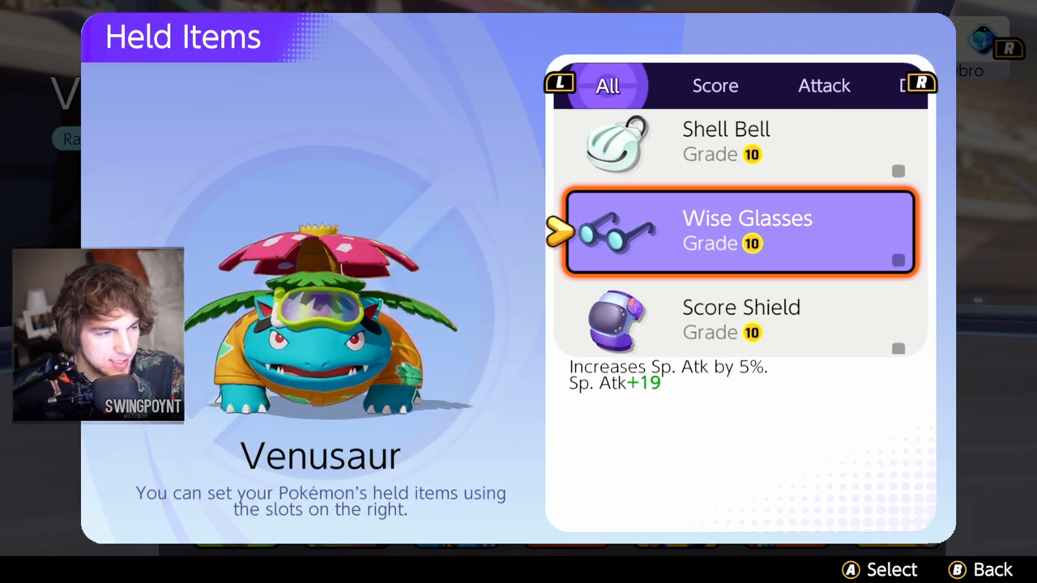
left_click(737, 233)
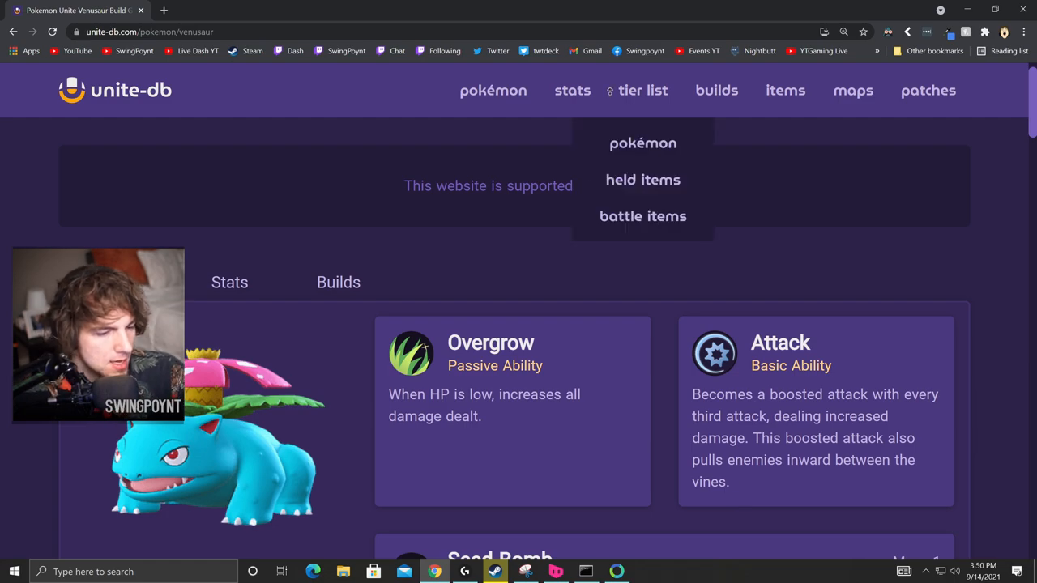
mouse_move(680, 272)
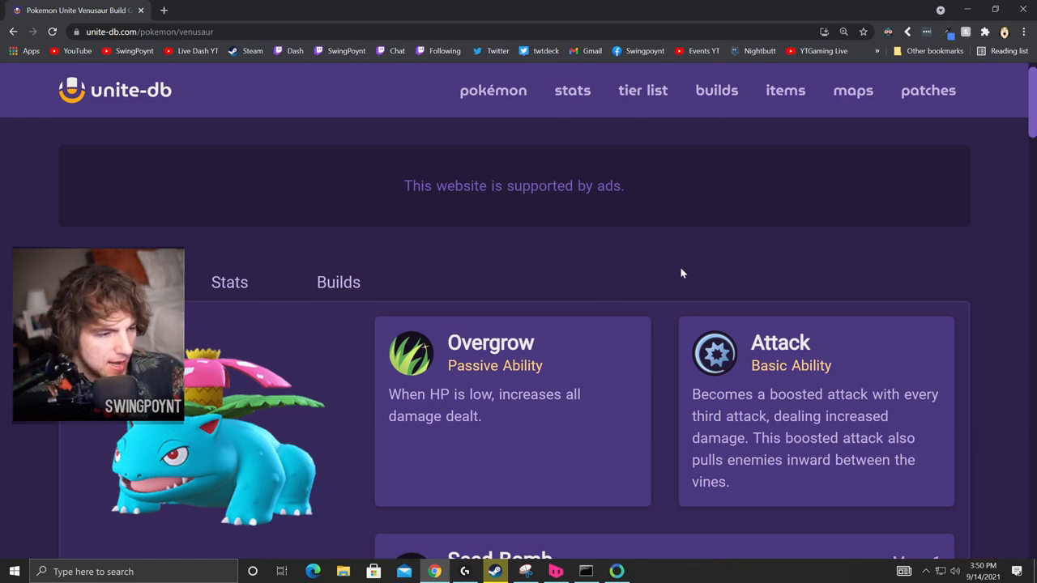
Scroll through Venusaur's Sludge Bomb and Giga Drain SpA damage formulas.
scroll("down", 3)
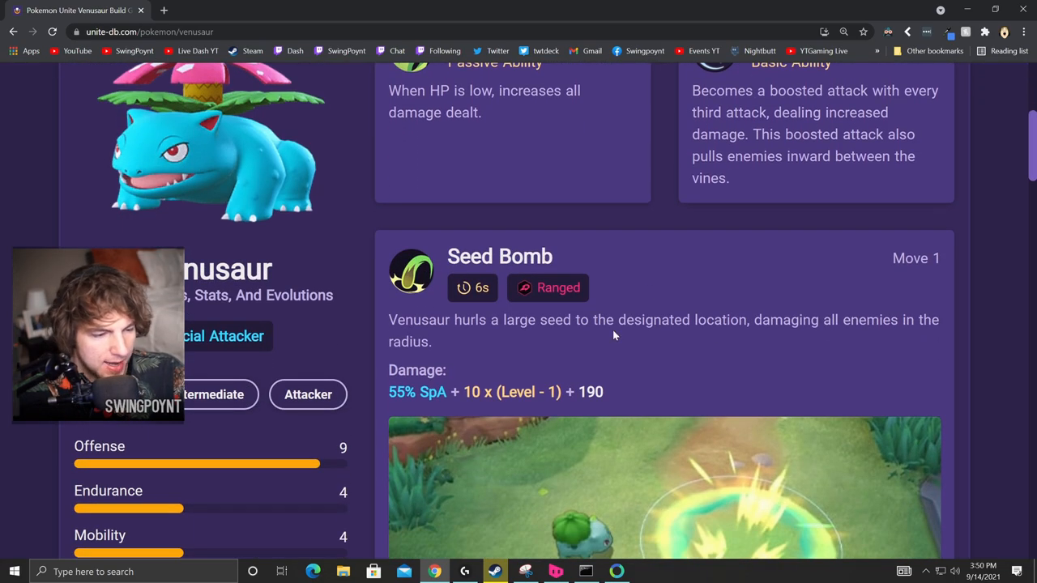
scroll("down", 3)
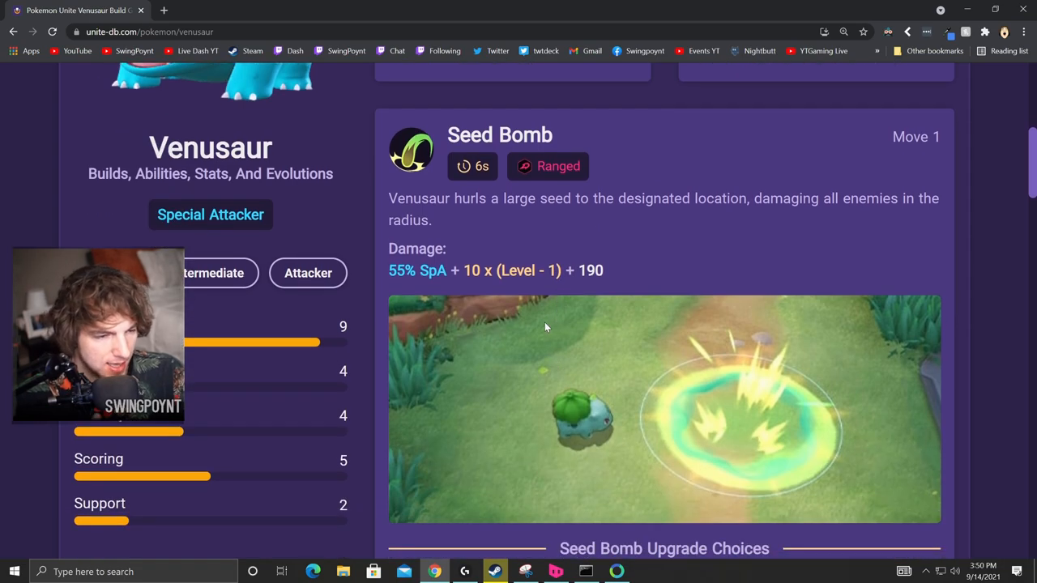
scroll("down", 3)
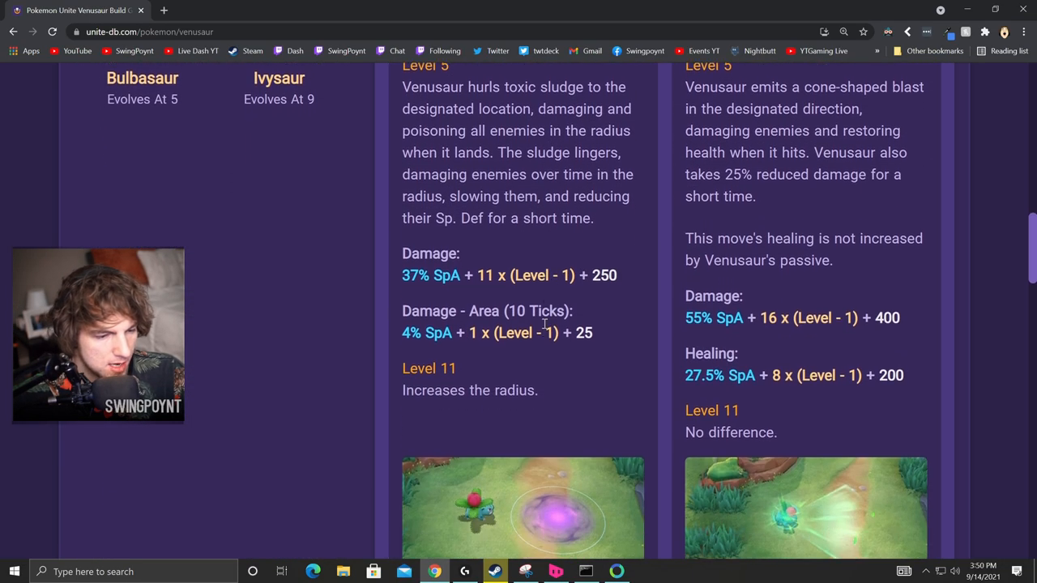
scroll("down", 3)
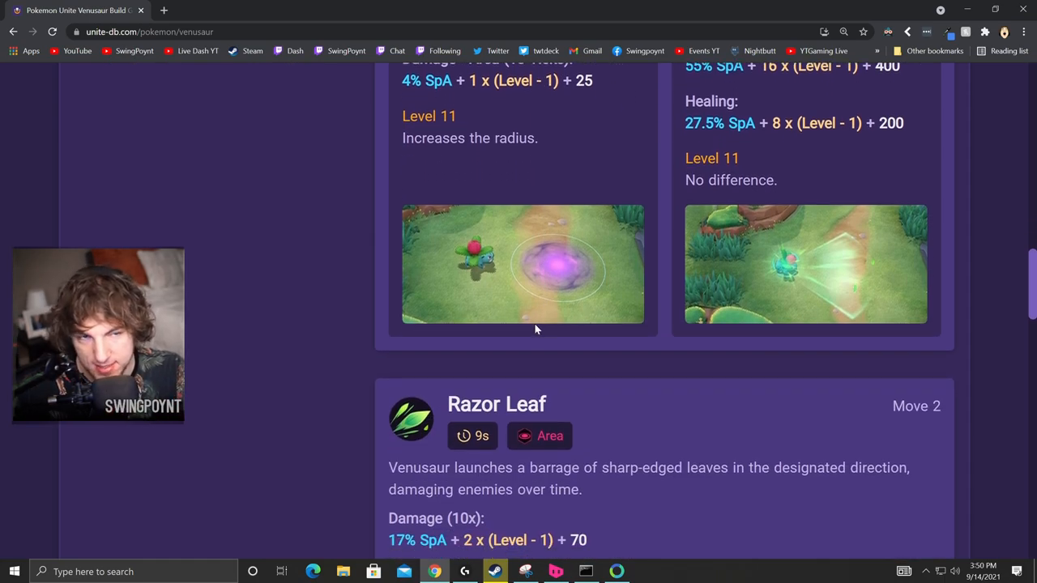
scroll("up", 3)
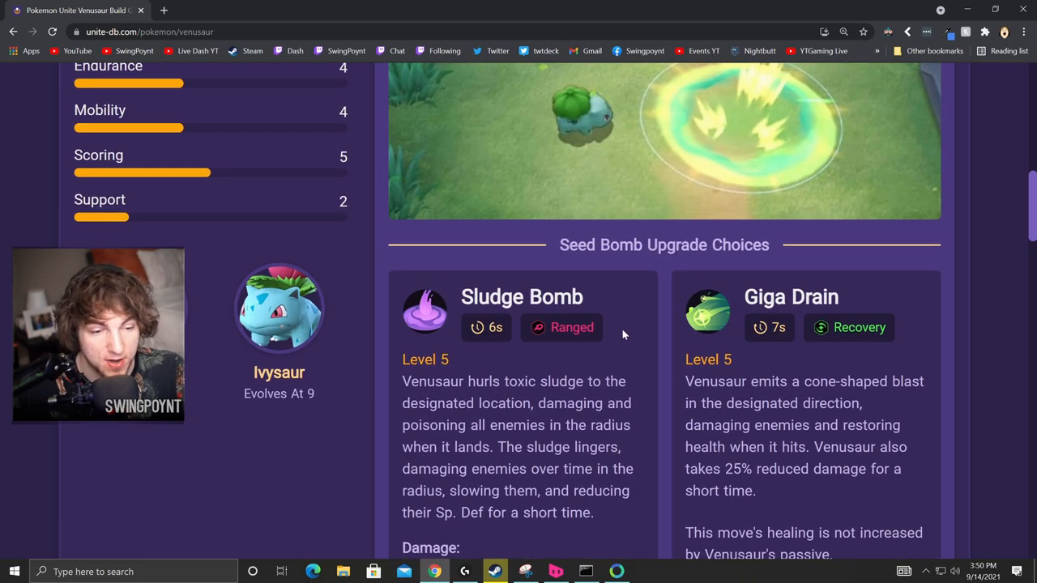
scroll("down", 3)
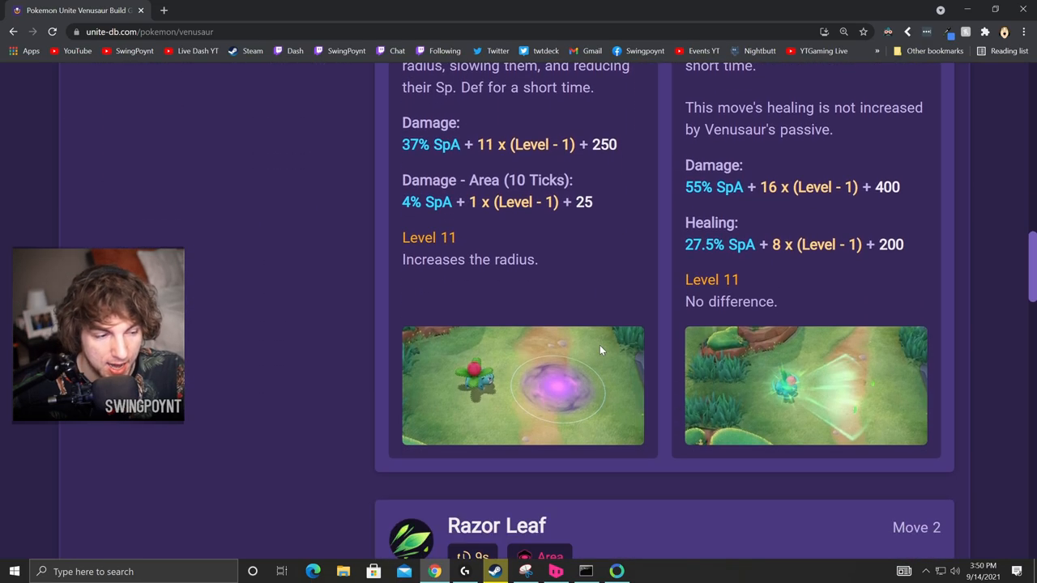
scroll("down", 3)
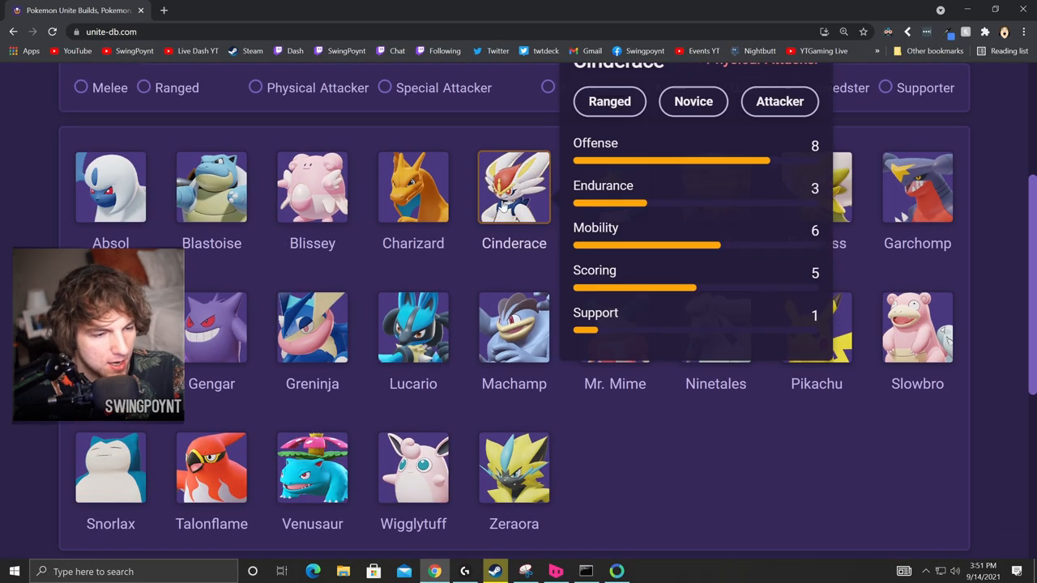
Review Lucario's Atk formula page and the level 15 stats table, returning to the roster.
left_click(413, 327)
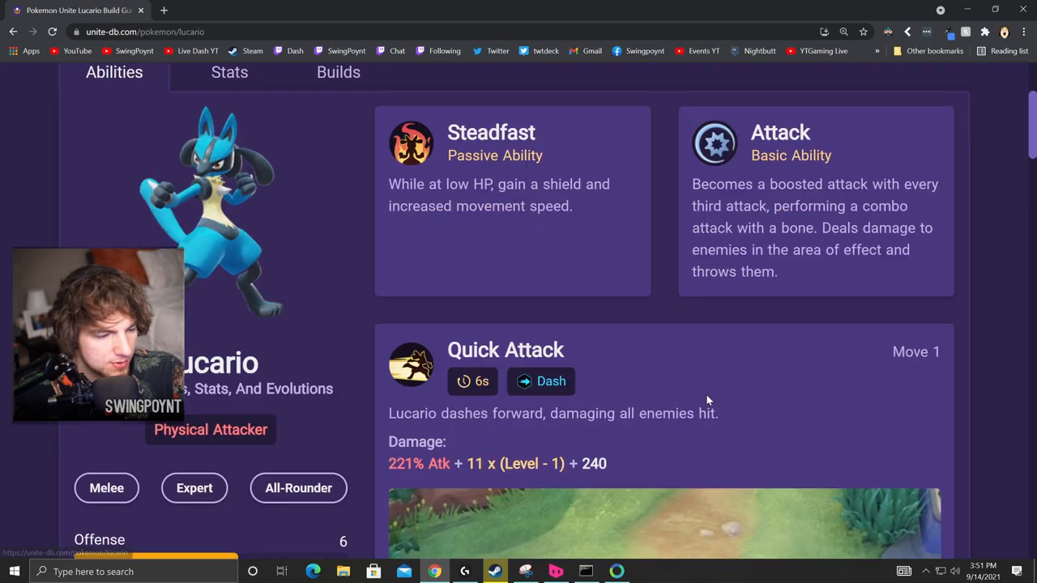
scroll("up", 3)
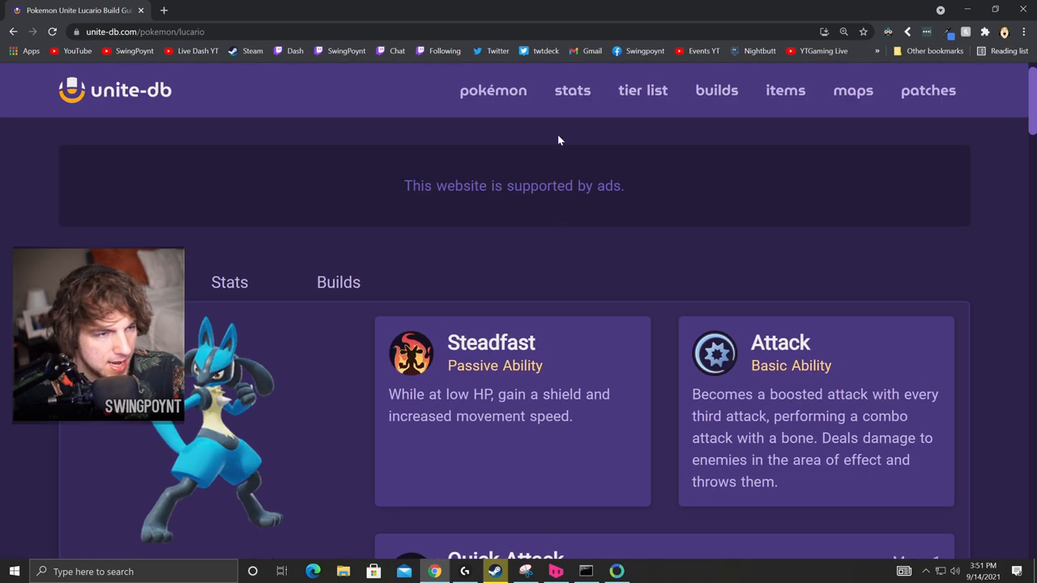
left_click(572, 91)
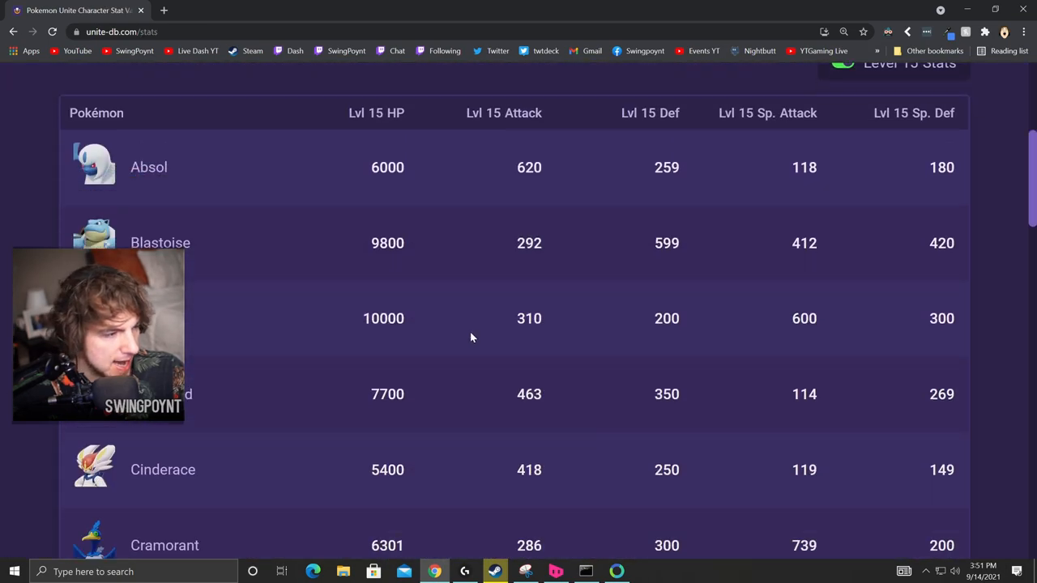
scroll("up", 3)
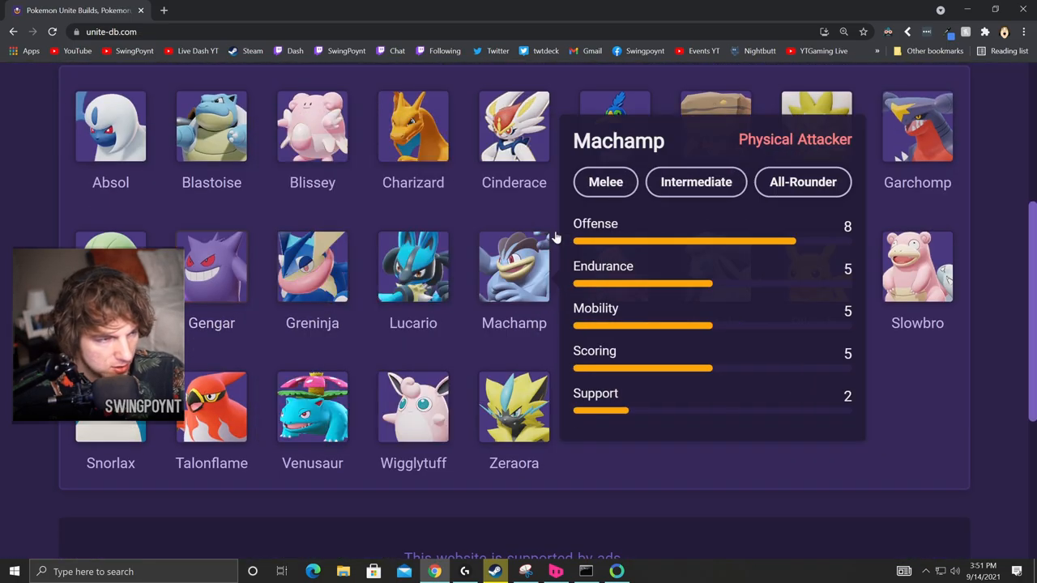
Reopen Venusaur's page and scroll to Solar Beam's formula under Razor Leaf Upgrade Choices.
left_click(311, 407)
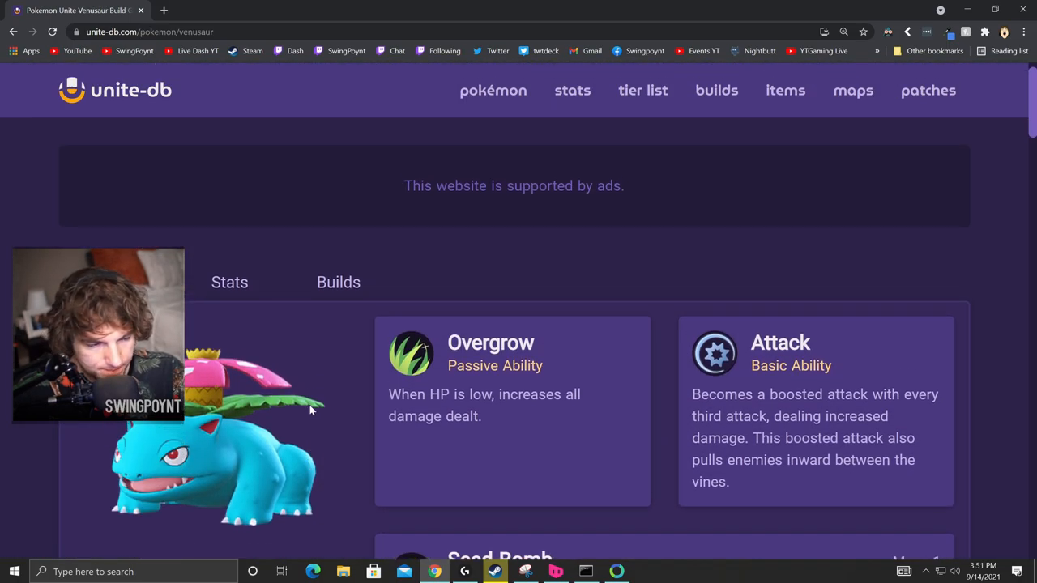
scroll("down", 3)
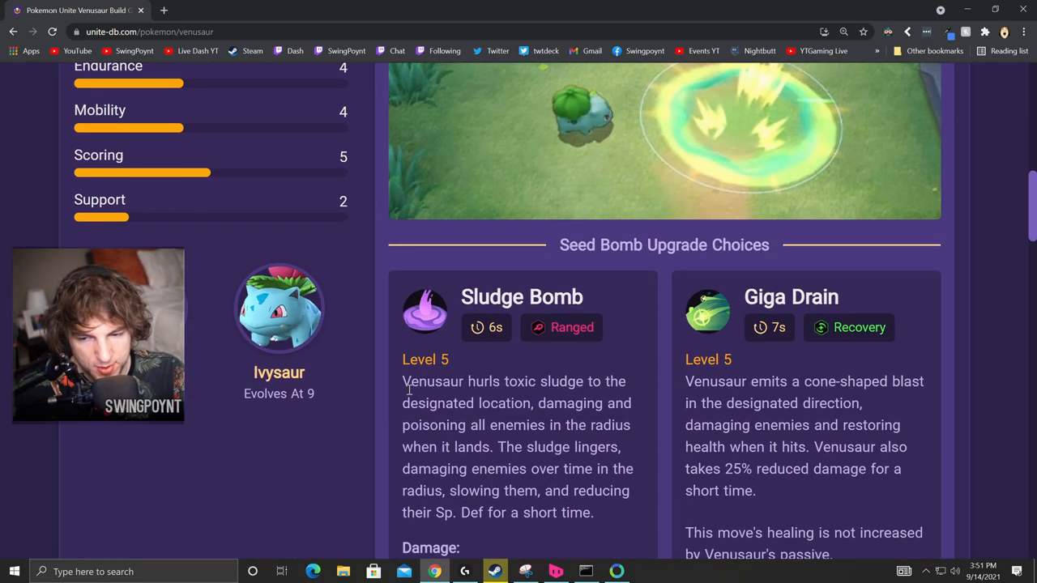
scroll("down", 3)
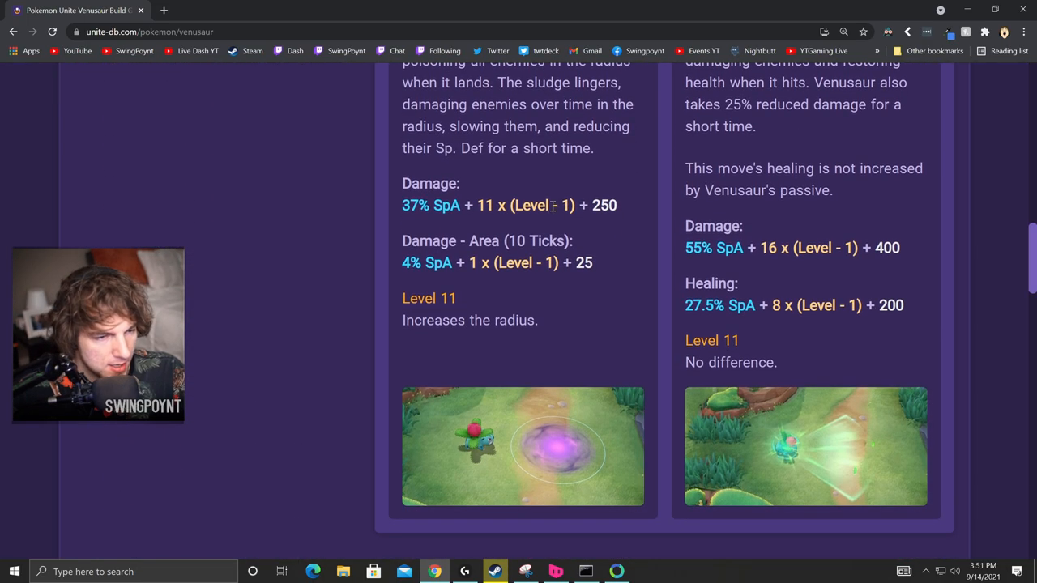
scroll("down", 3)
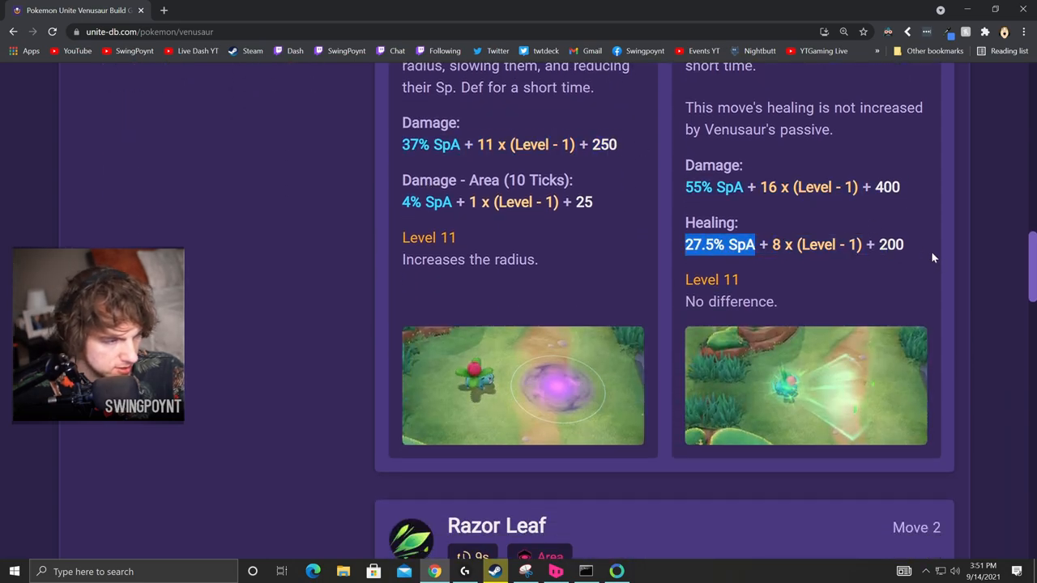
scroll("down", 3)
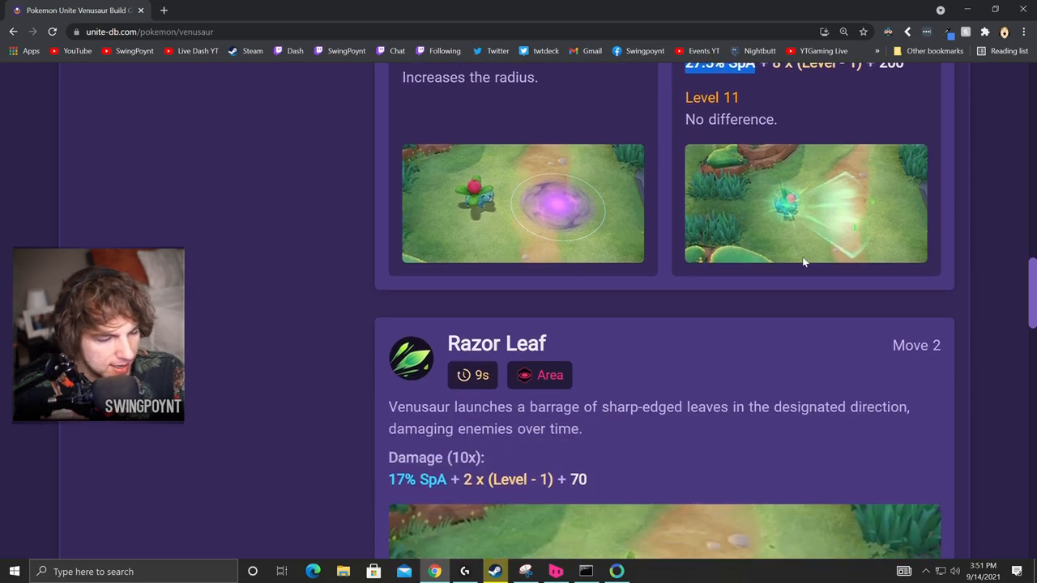
scroll("down", 3)
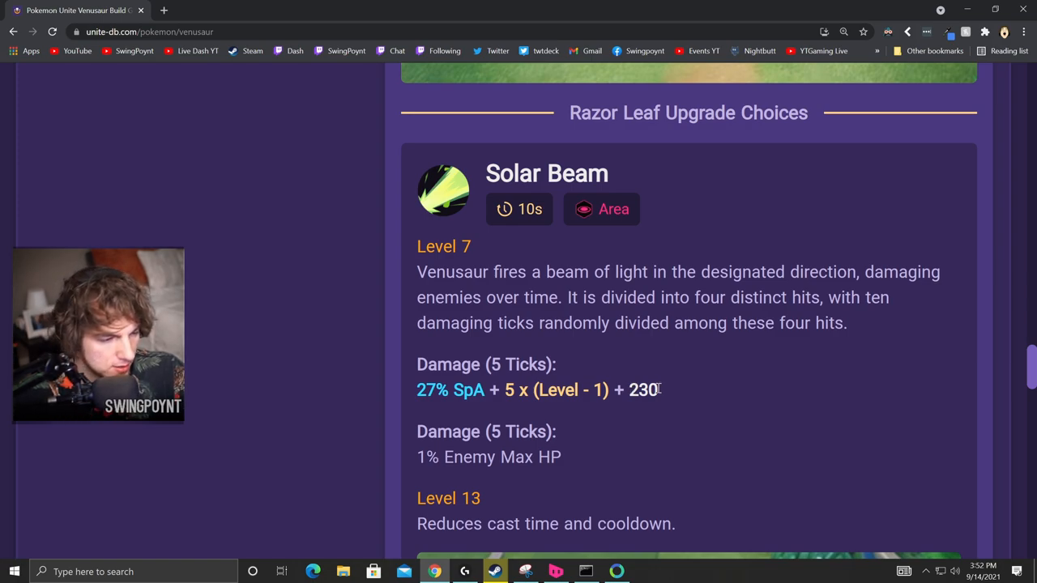
double_click(642, 389)
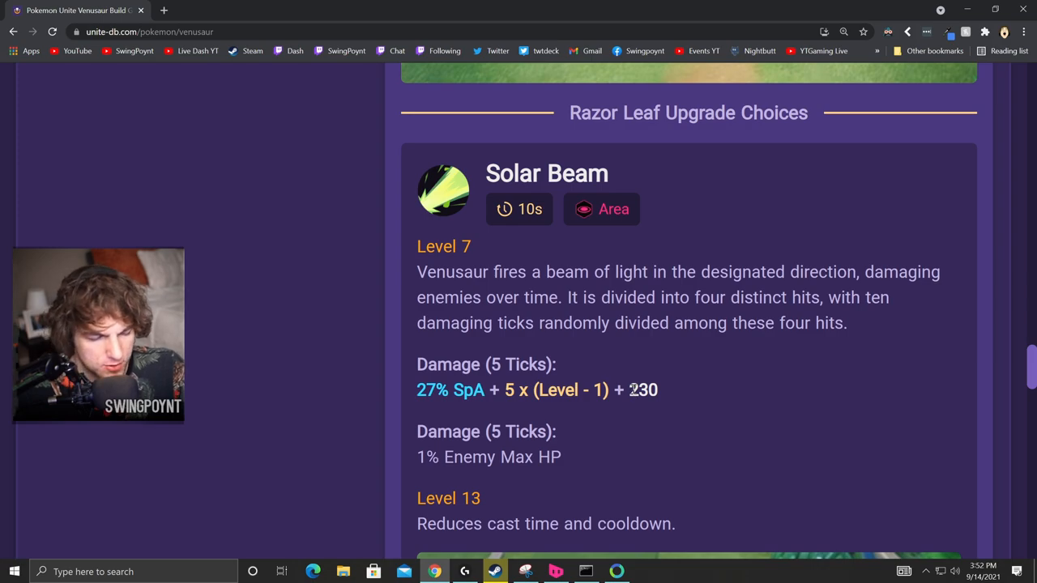
mouse_move(580, 399)
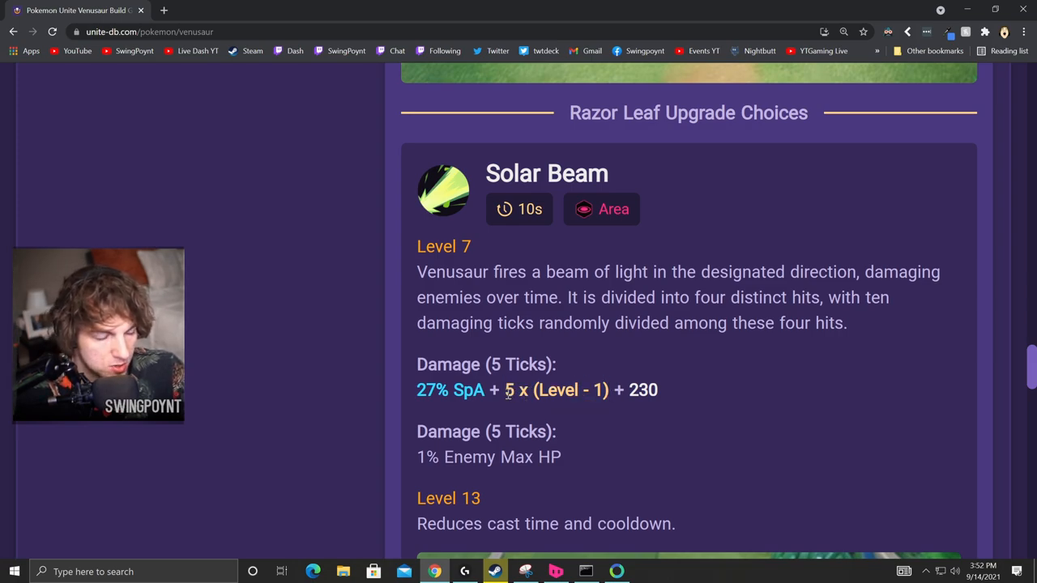
double_click(508, 389)
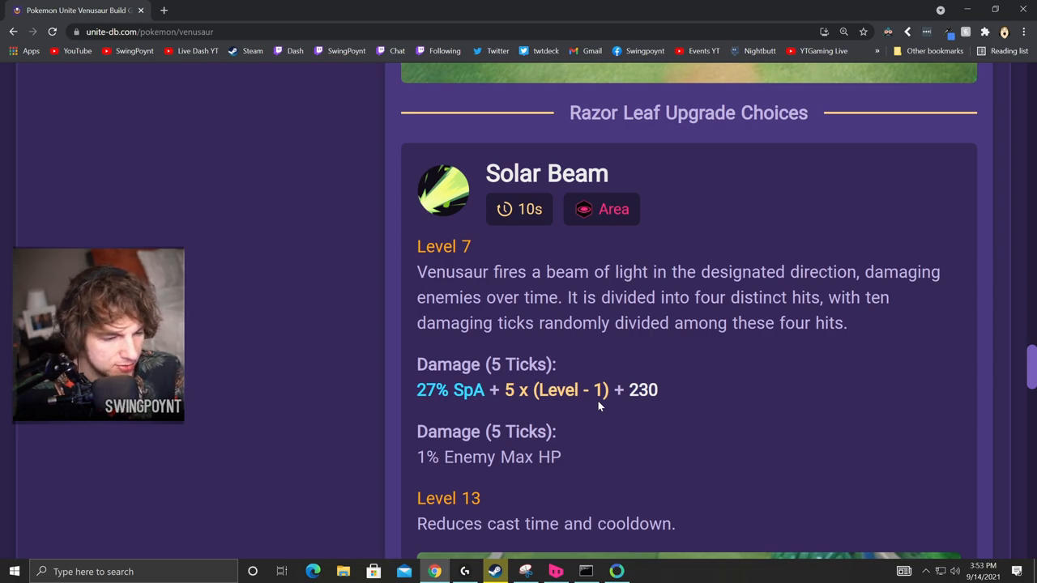
double_click(451, 389)
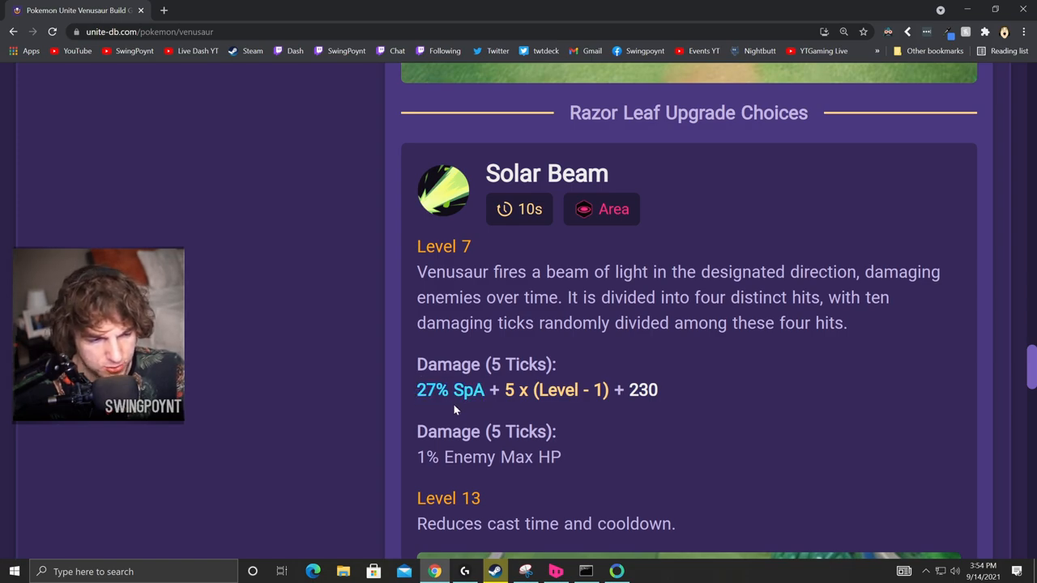
double_click(451, 389)
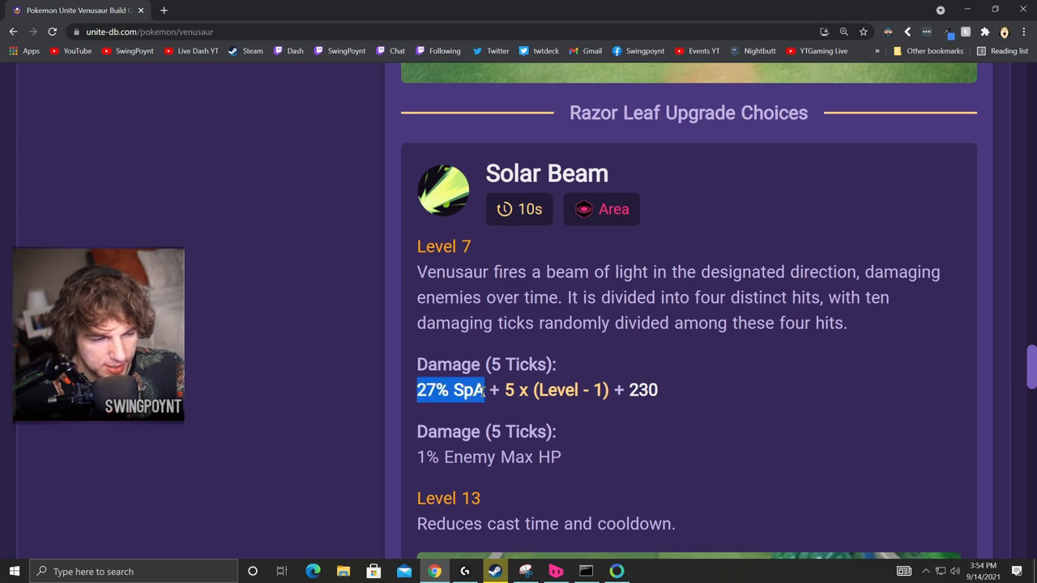
left_click(454, 395)
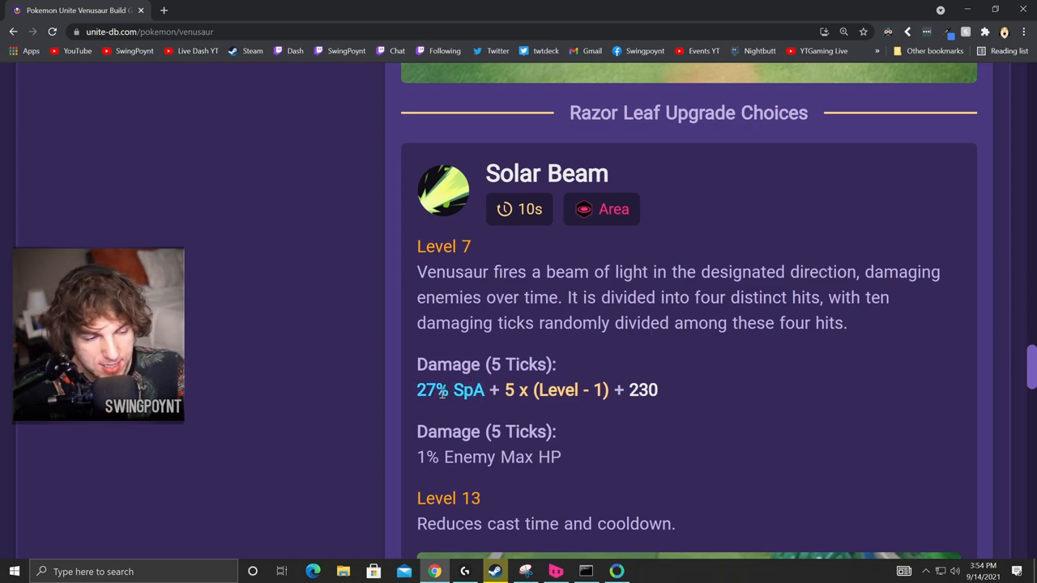
mouse_move(431, 413)
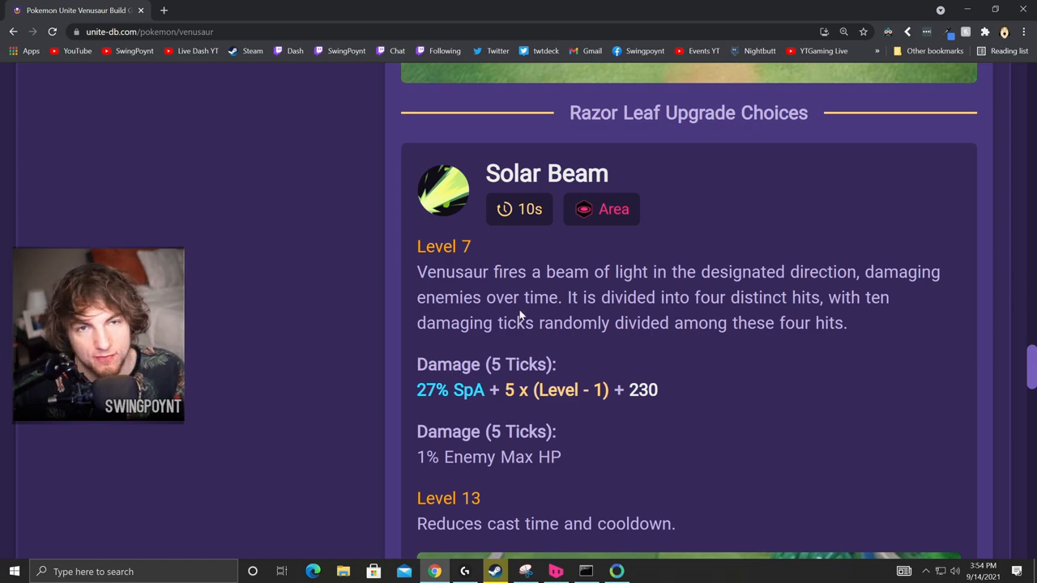
mouse_move(499, 326)
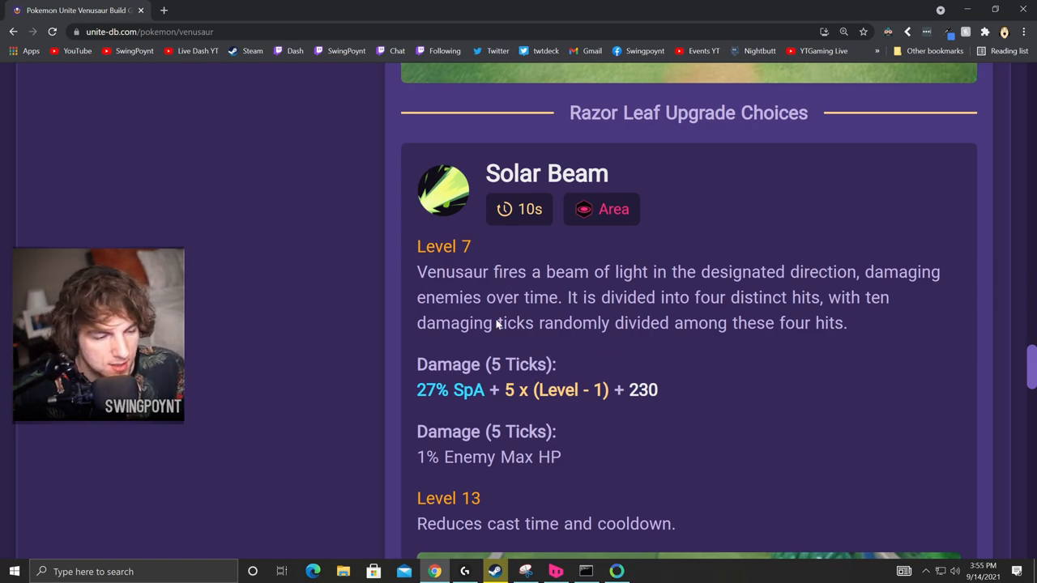
mouse_move(451, 413)
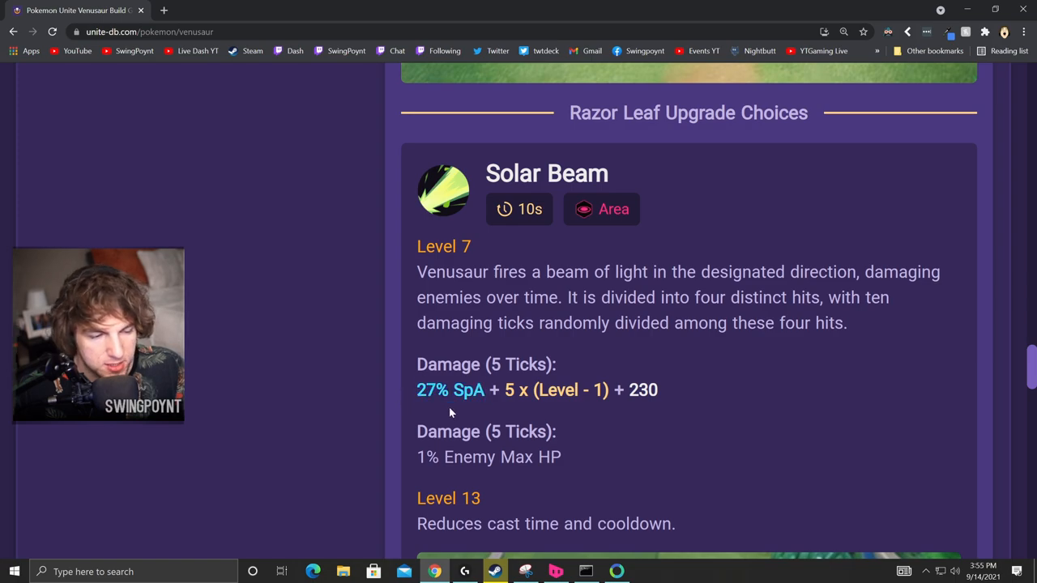
mouse_move(464, 450)
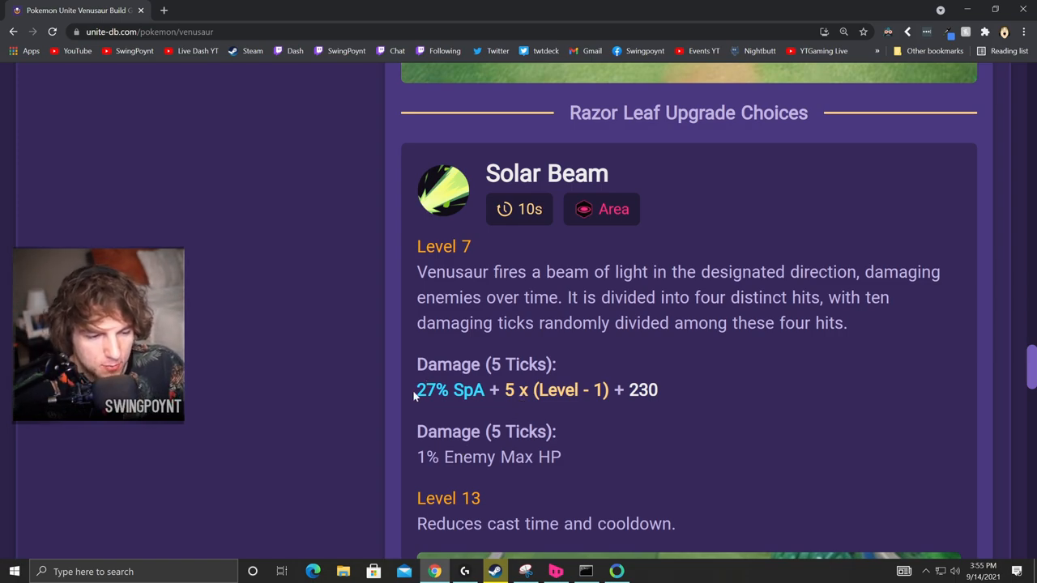
double_click(431, 389)
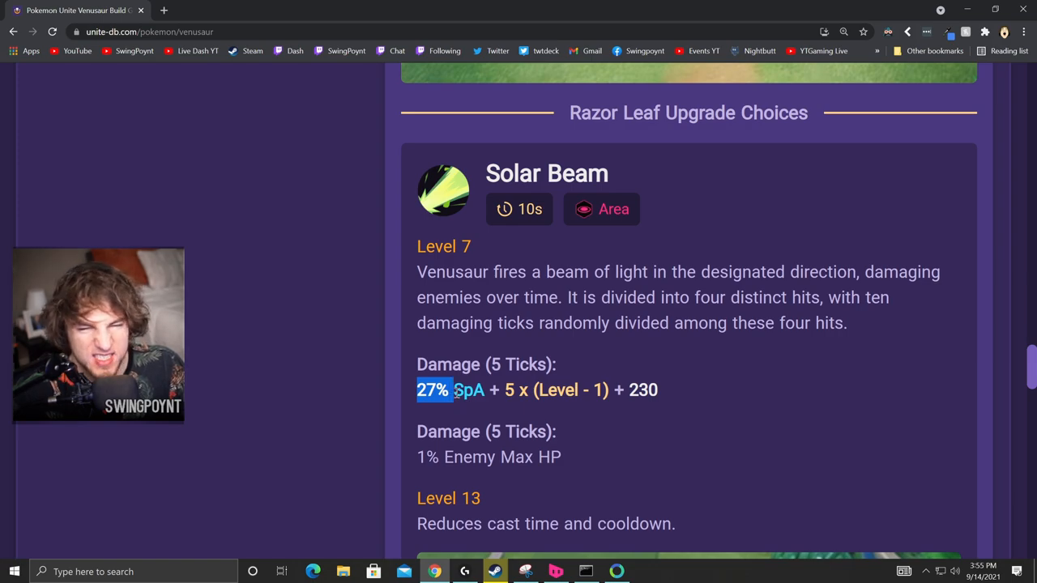
Scroll up to Giga Drain's 55% SpA damage and healing formulas and compare with Solar Beam.
scroll("up", 3)
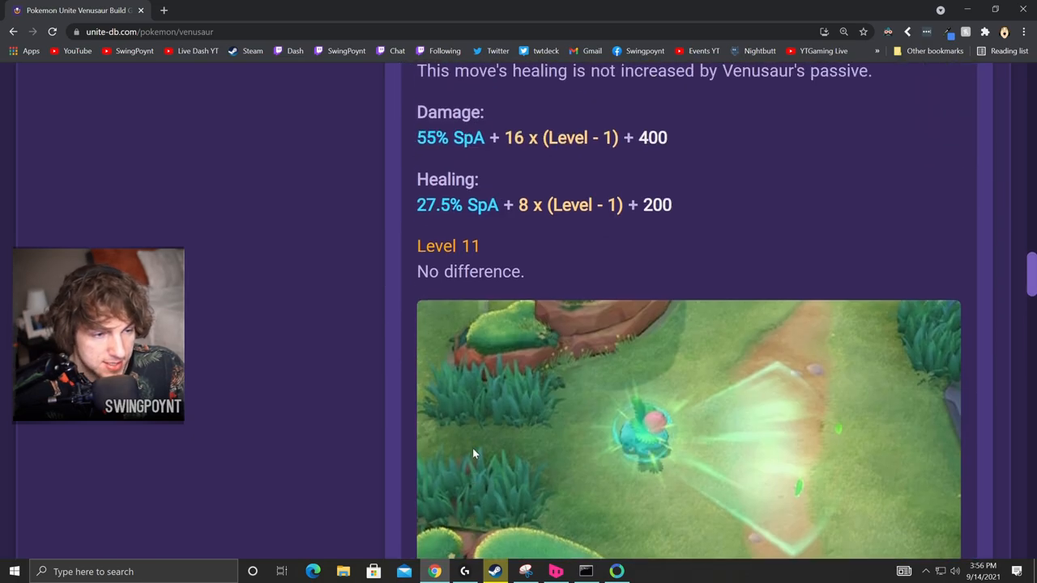
scroll("up", 3)
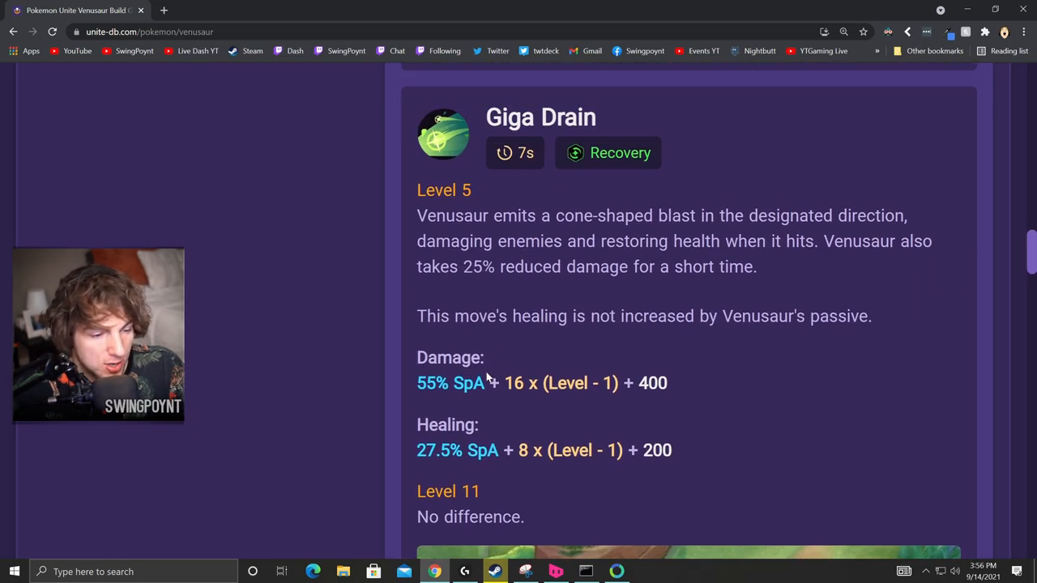
scroll("down", 3)
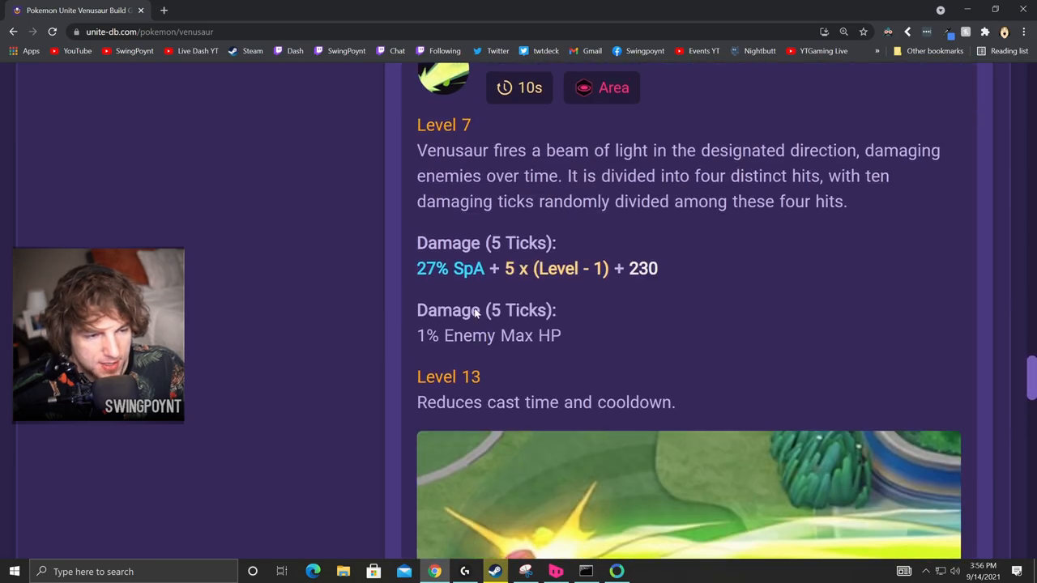
double_click(431, 269)
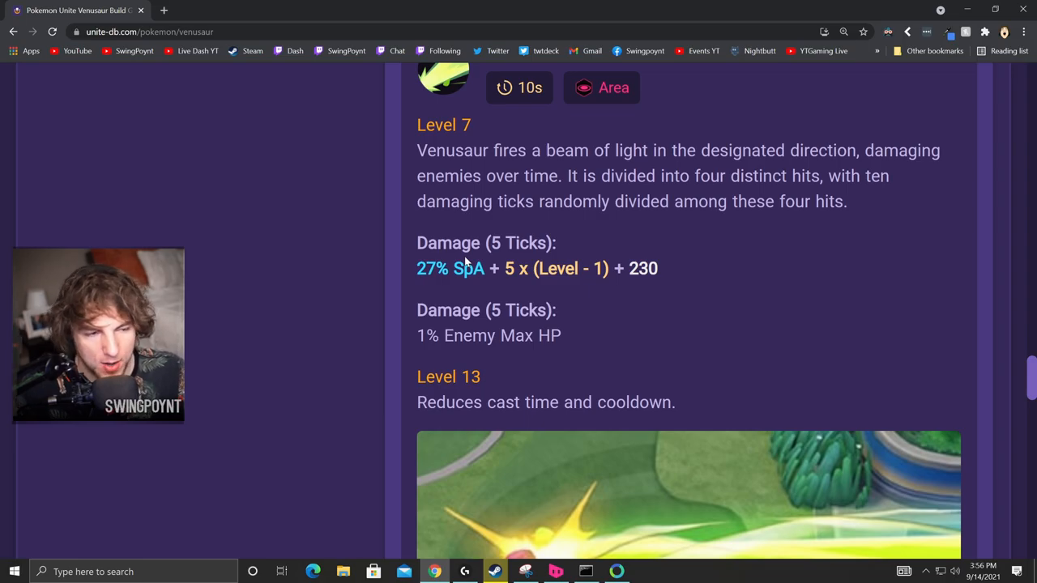
scroll("up", 3)
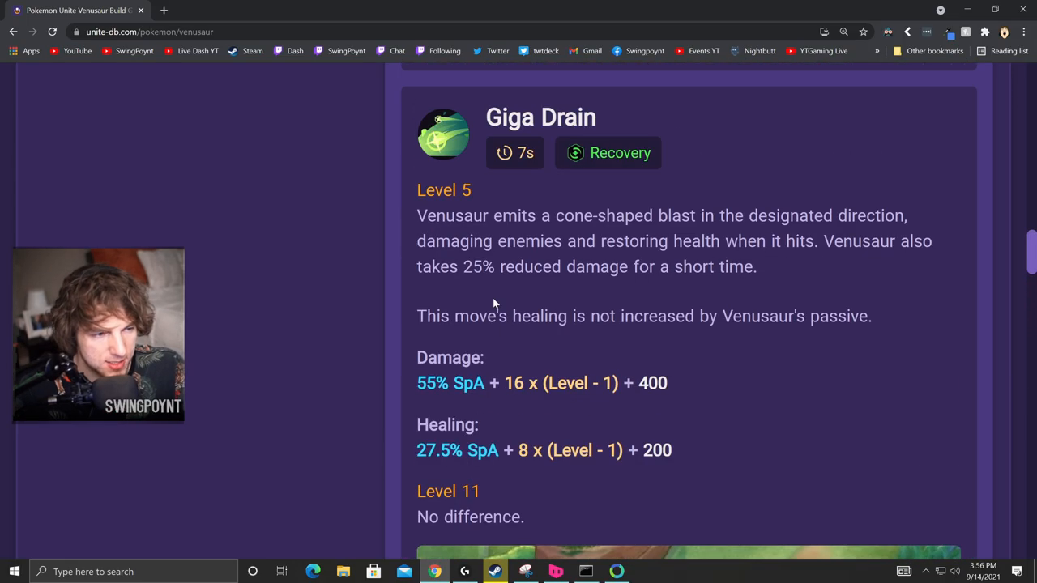
scroll("up", 3)
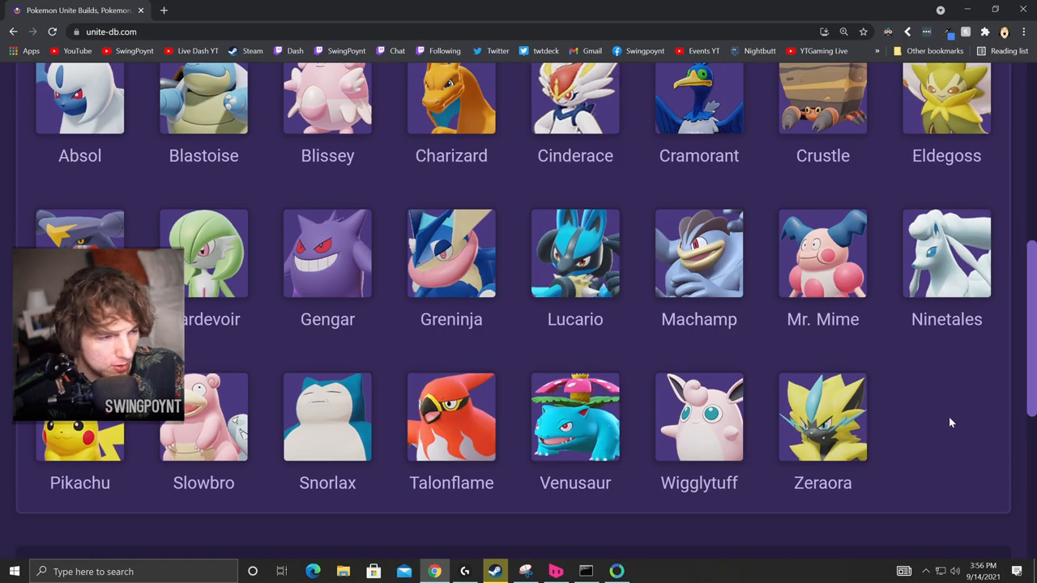
Open Mr. Mime's page and mark Confusion's 170.4% SpA ratio and wall-hit formula.
left_click(823, 253)
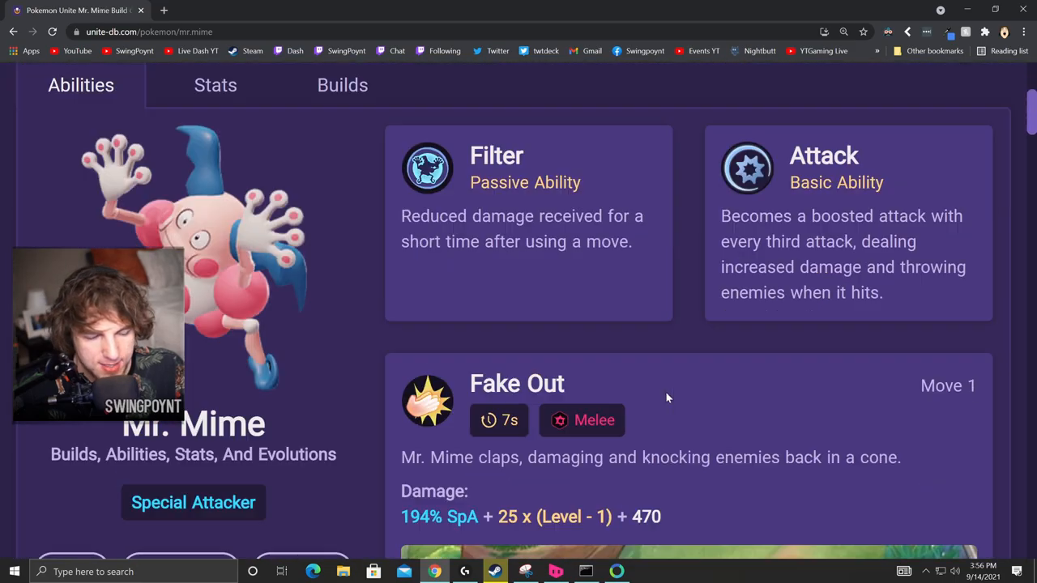
scroll("down", 3)
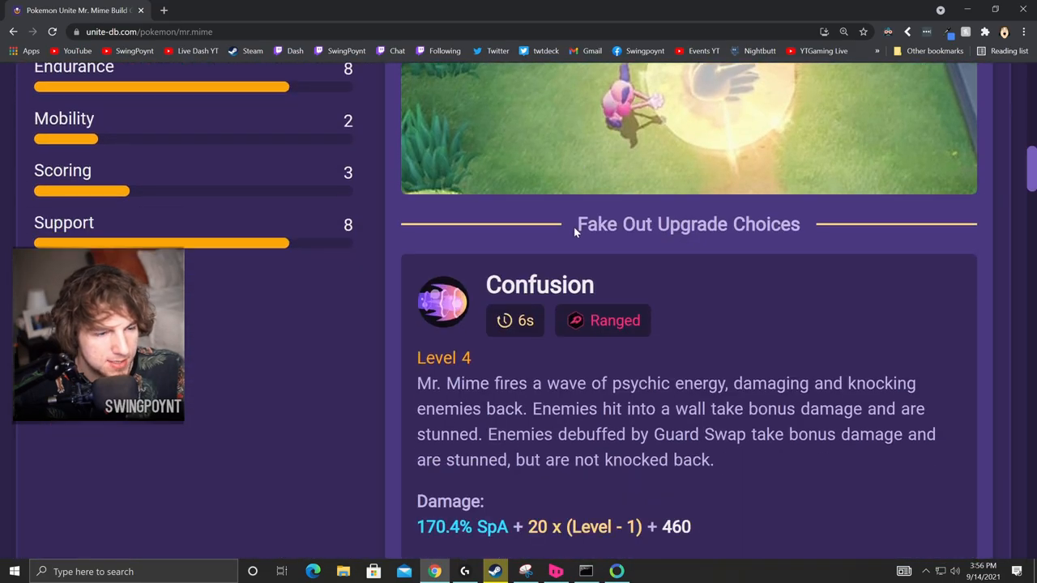
scroll("down", 3)
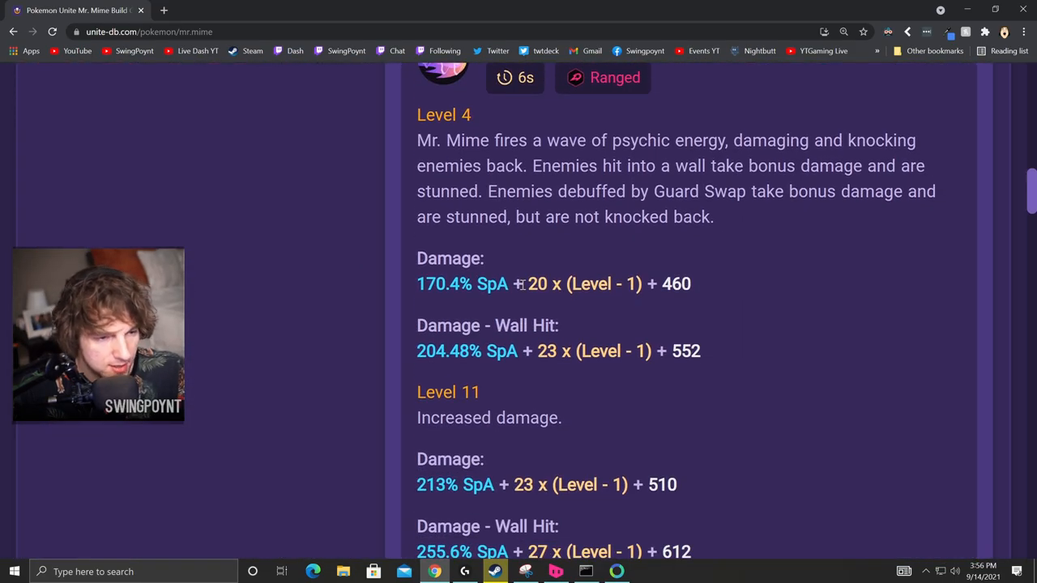
scroll("down", 3)
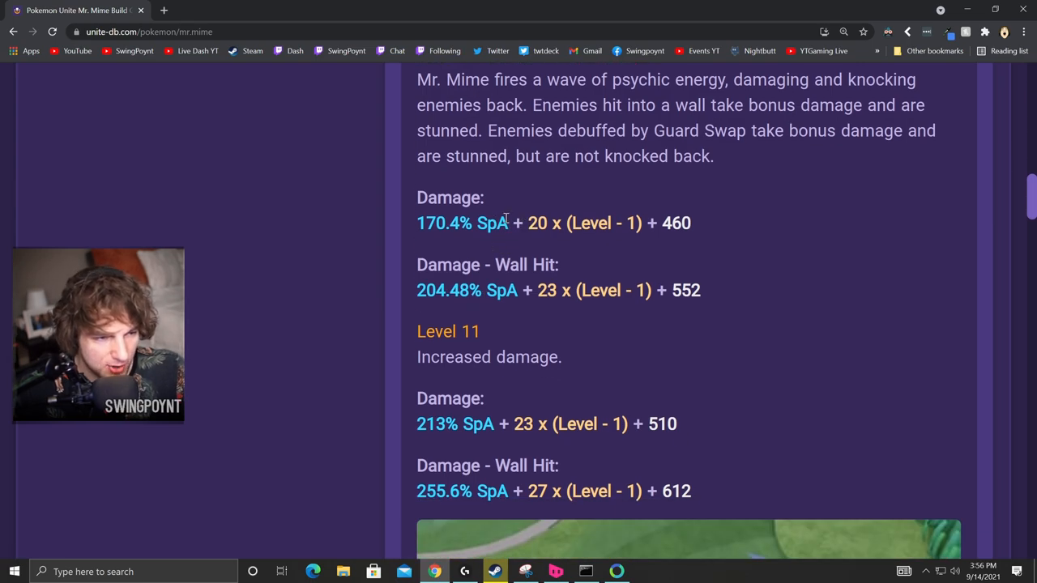
double_click(441, 224)
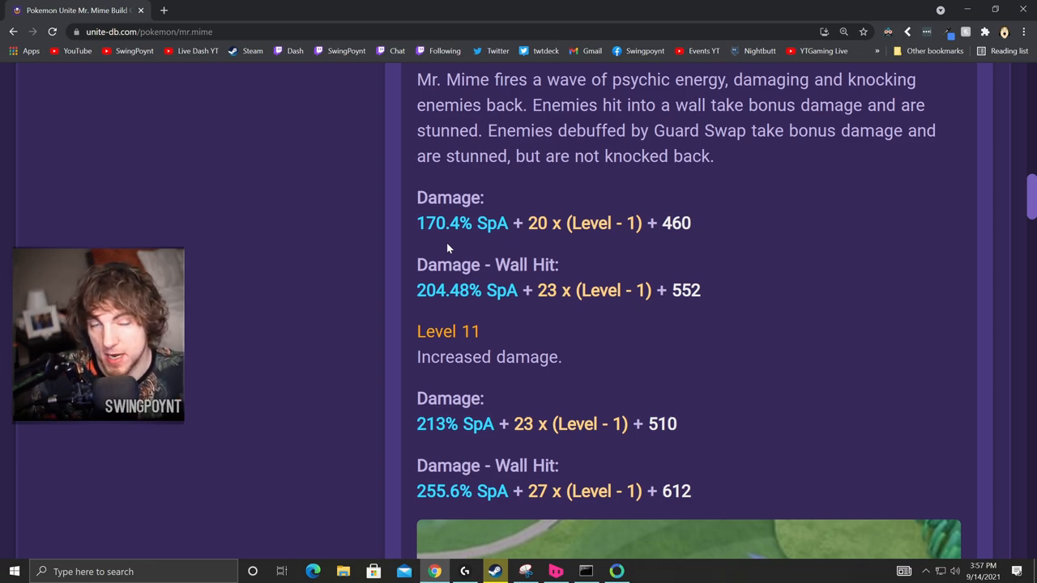
double_click(444, 223)
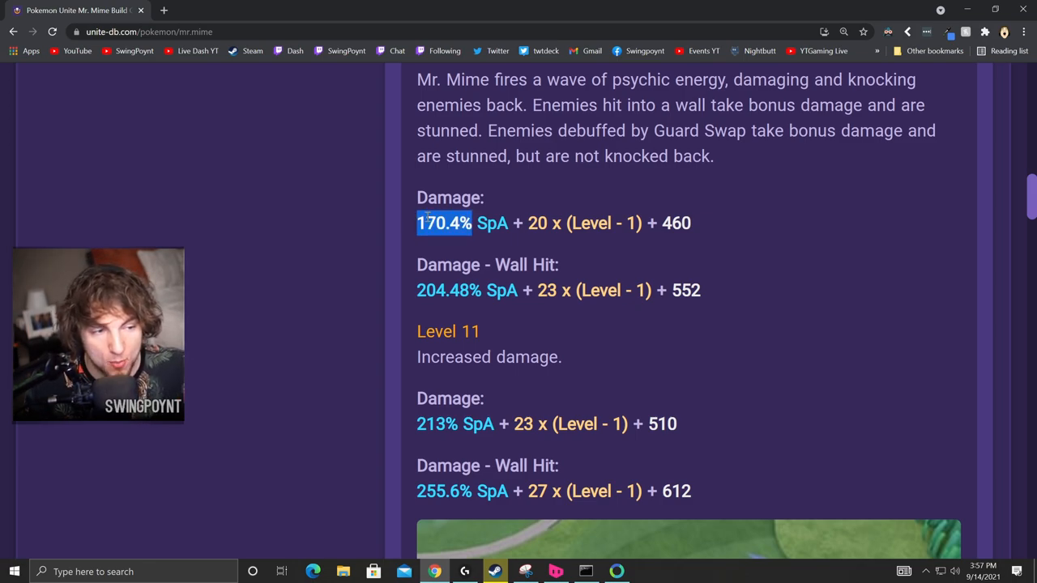
scroll("up", 3)
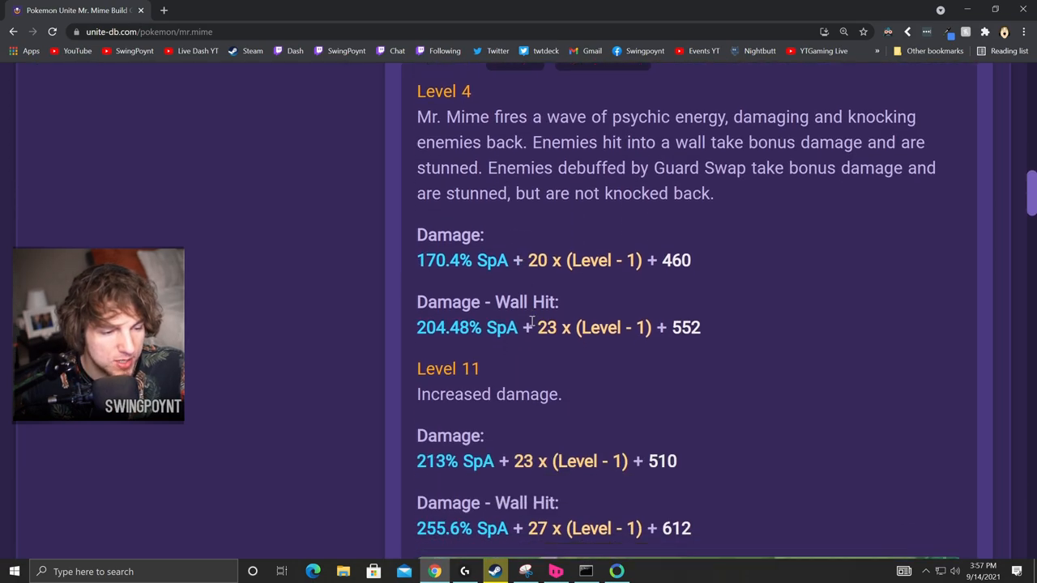
scroll("down", 3)
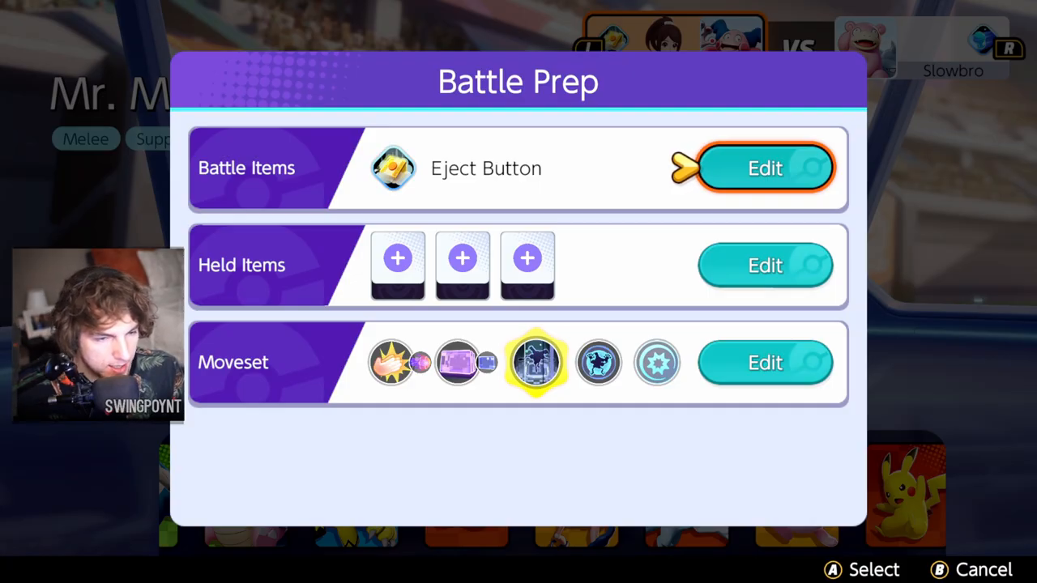
Bring up Mr. Mime's Battle Prep screen with battle item, held items and moveset.
key("B")
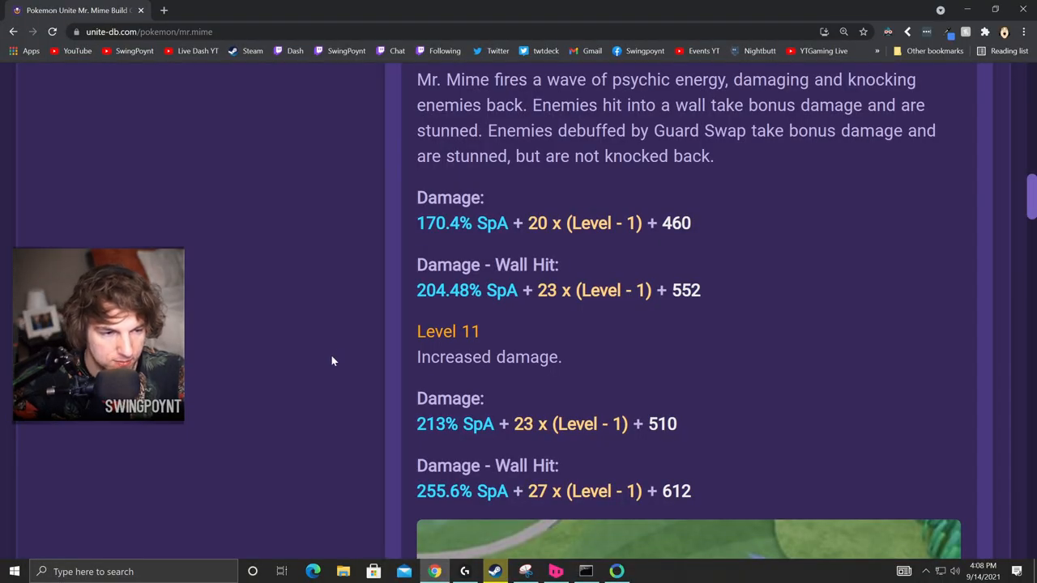
double_click(457, 425)
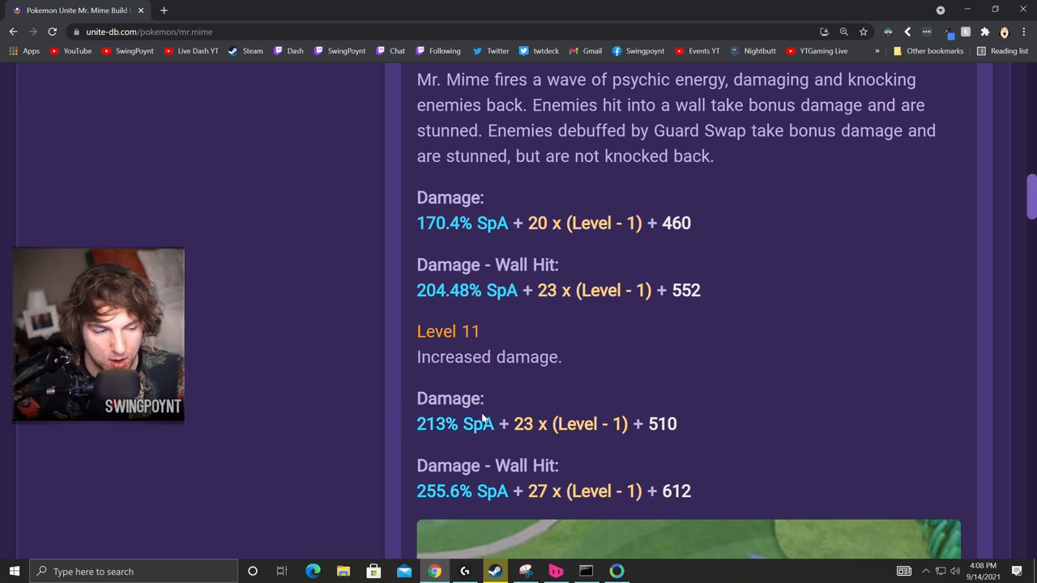
mouse_move(354, 404)
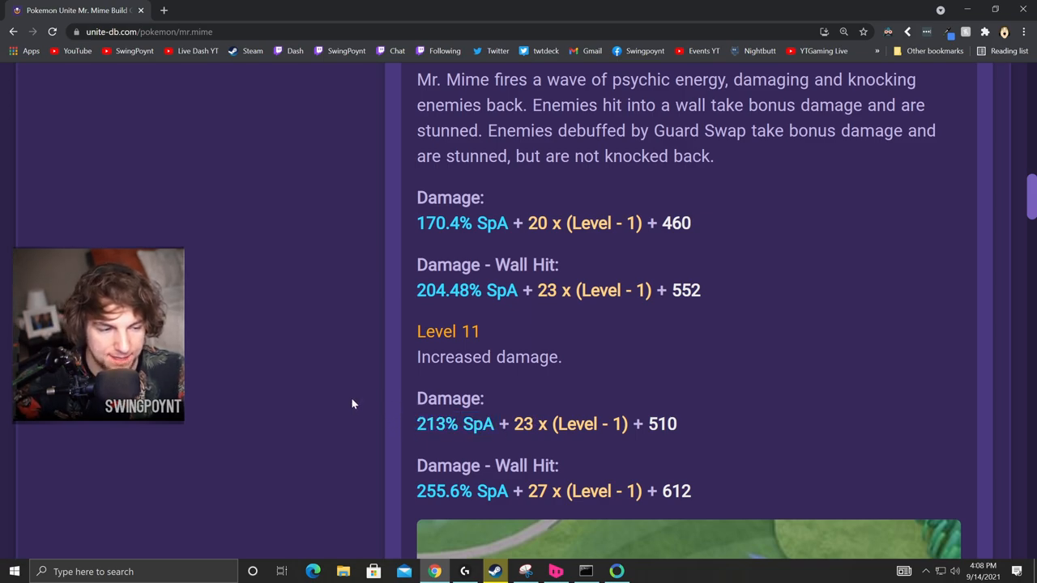
scroll("down", 3)
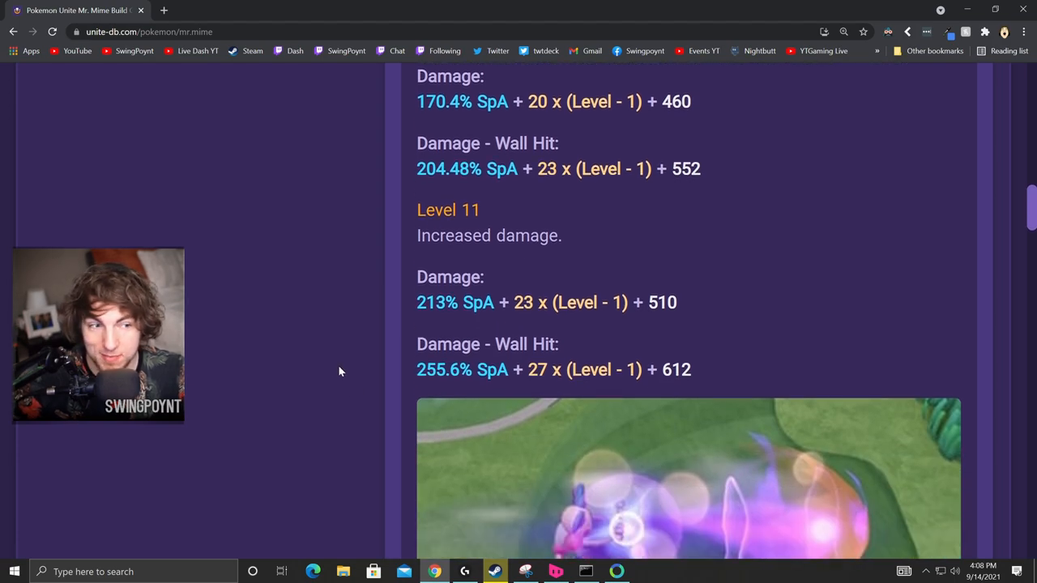
mouse_move(333, 371)
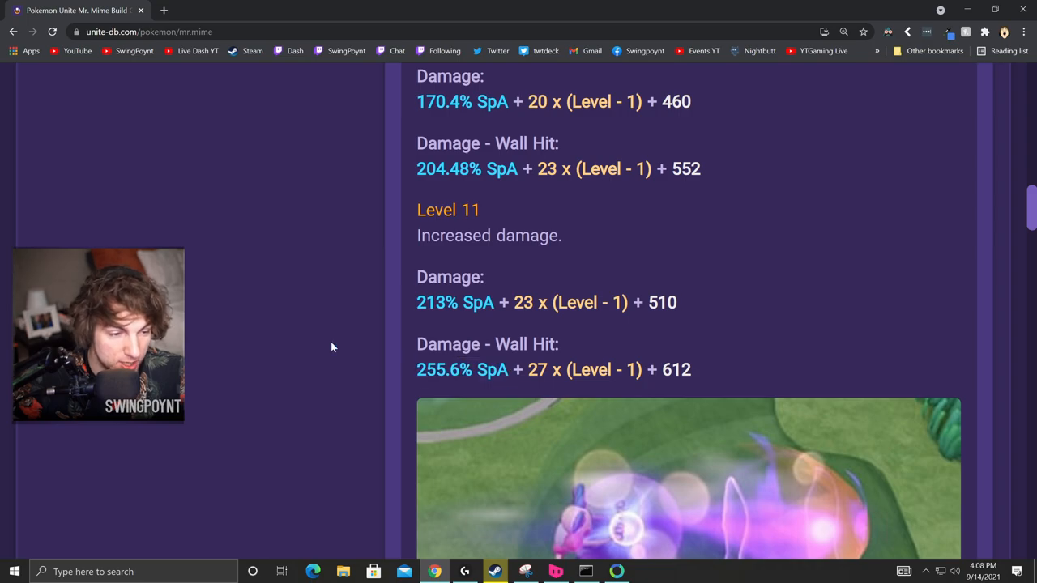
scroll("up", 3)
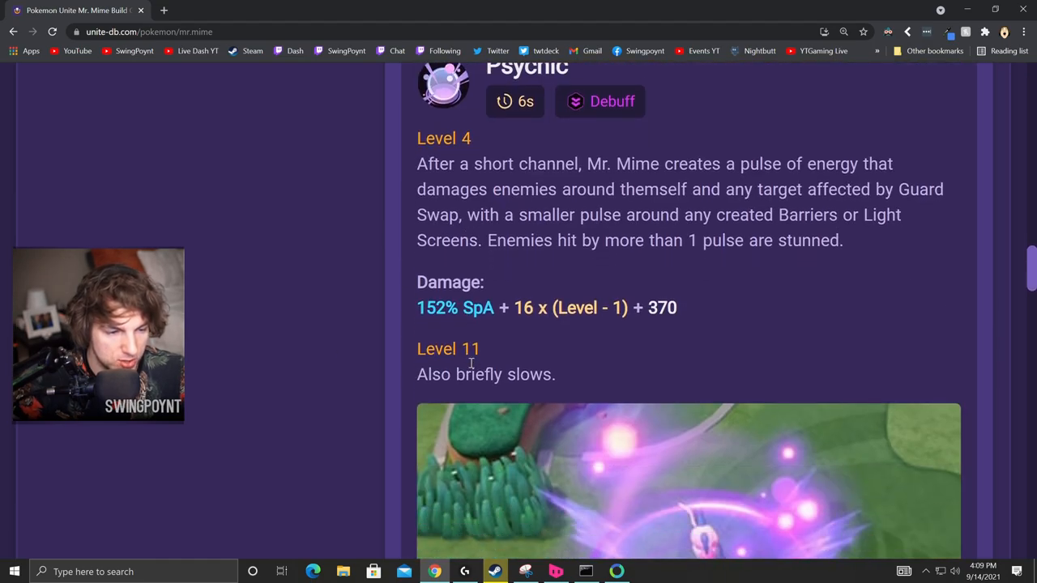
scroll("up", 3)
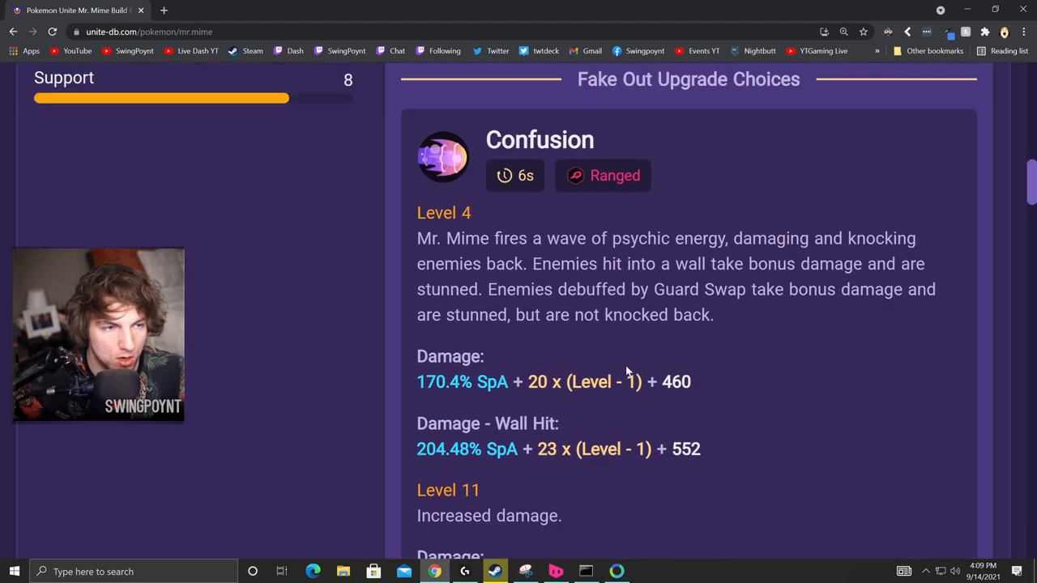
scroll("up", 3)
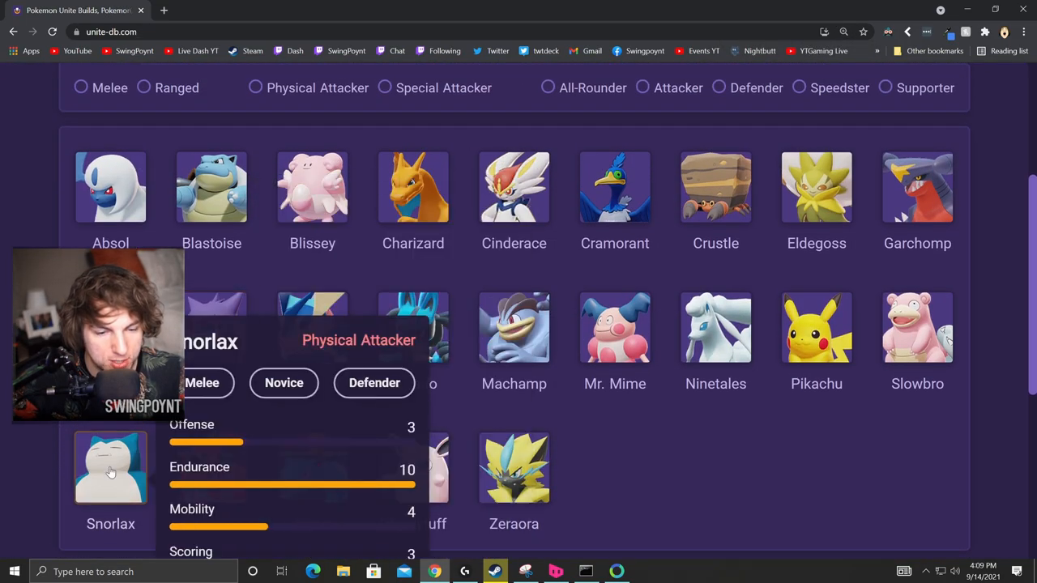
left_click(111, 467)
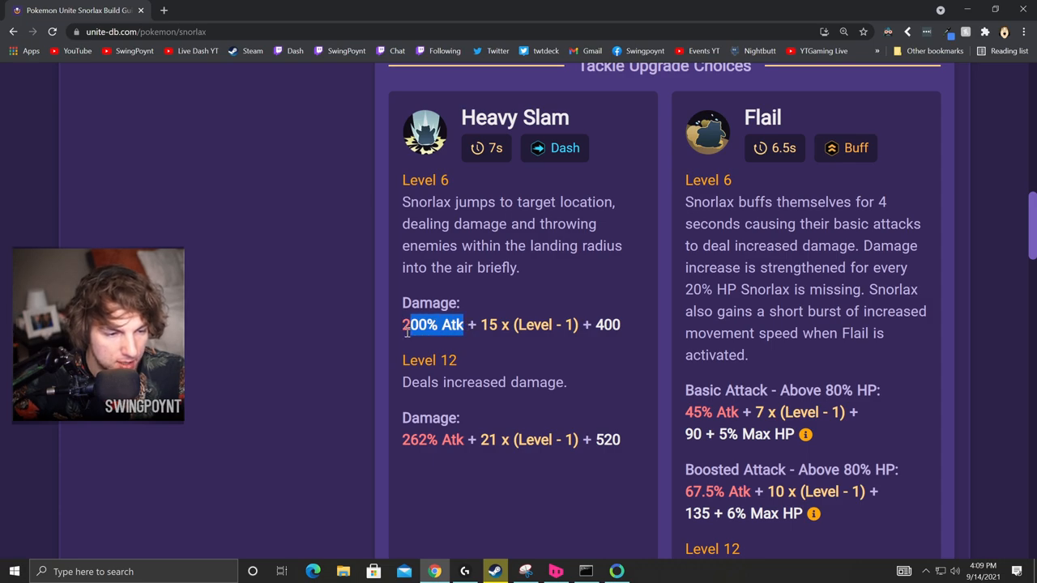
scroll("down", 3)
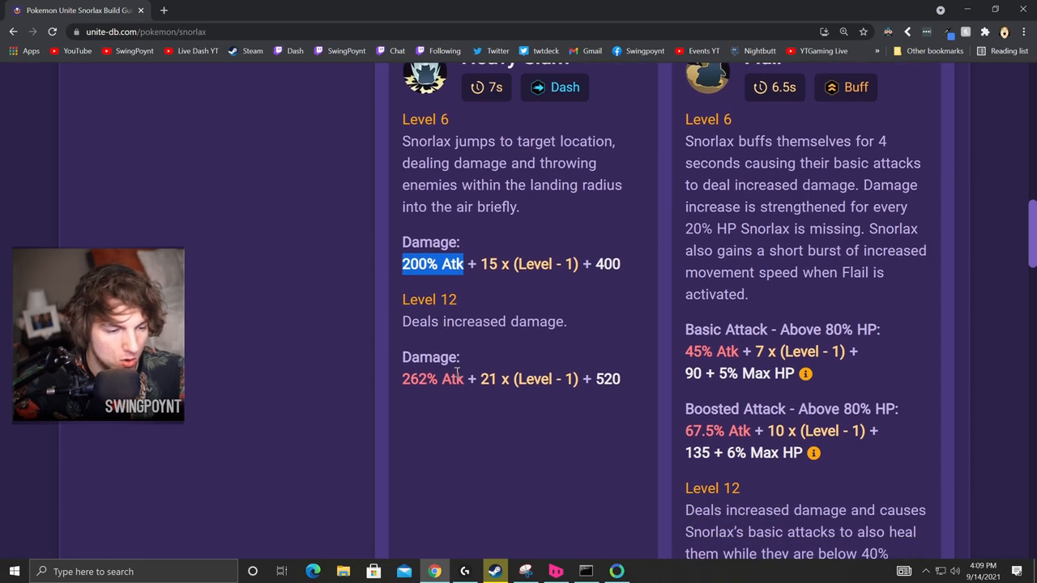
double_click(431, 379)
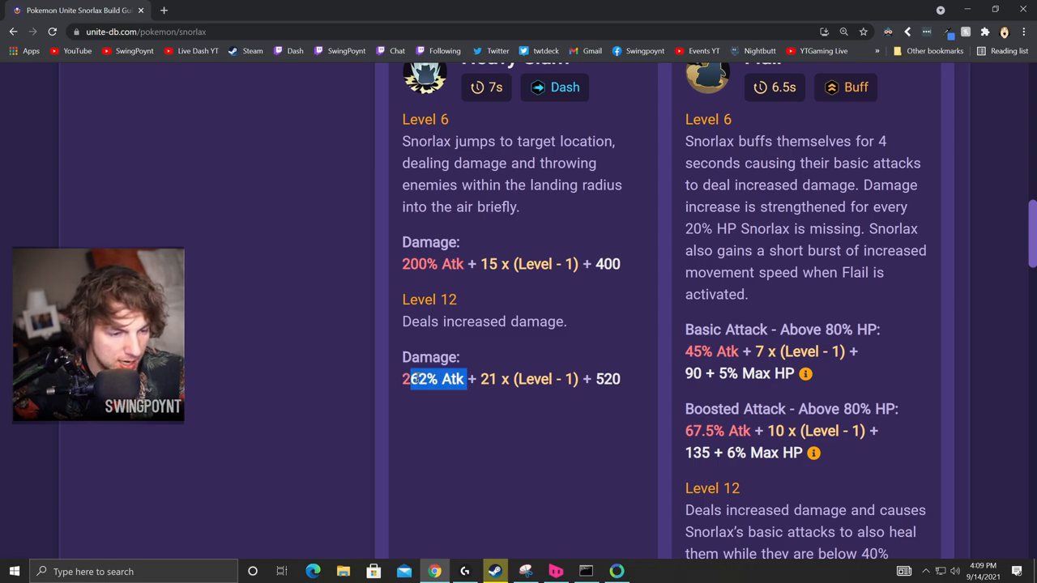
scroll("down", 3)
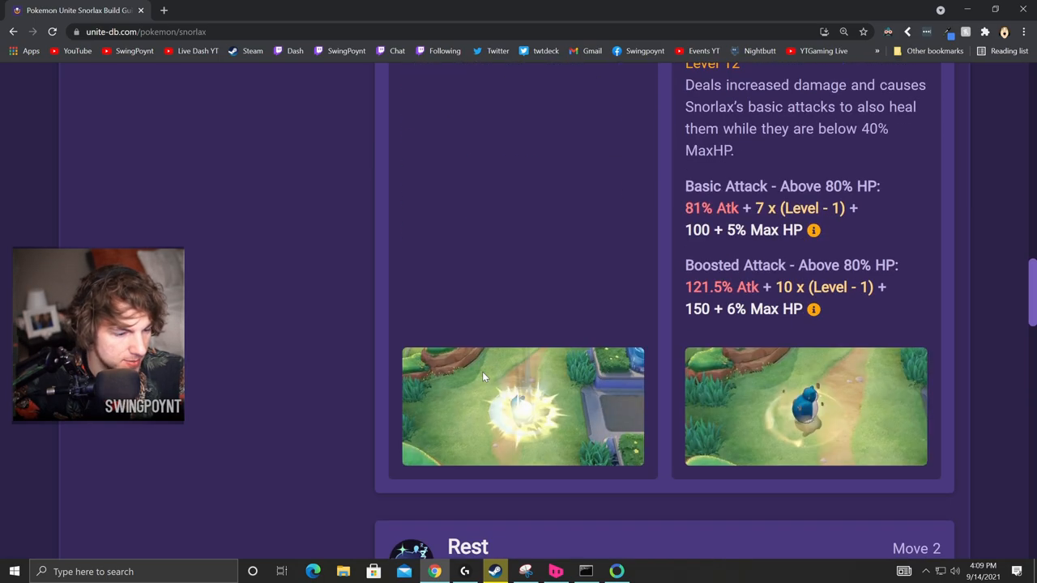
scroll("up", 3)
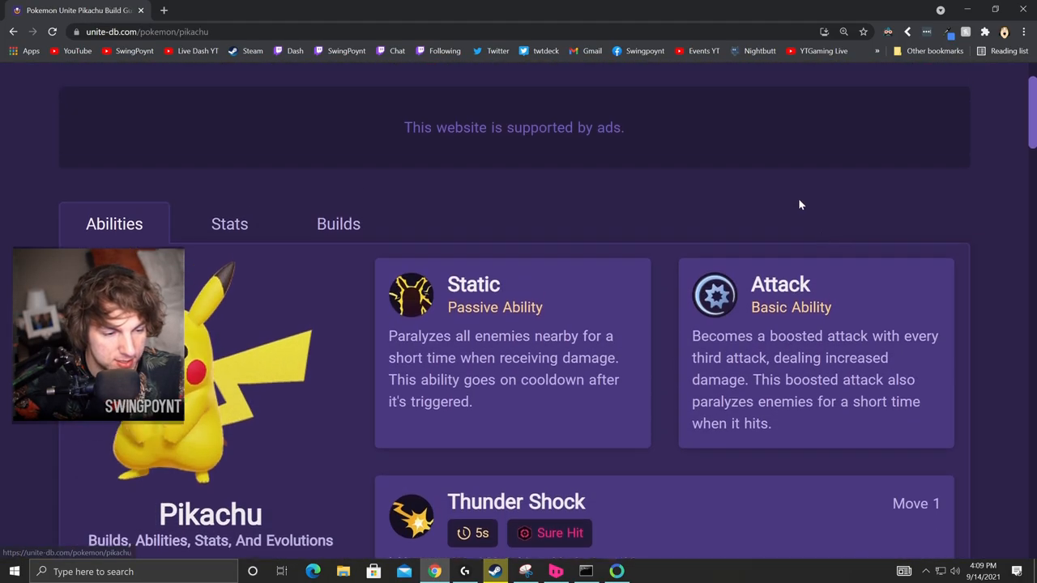
scroll("down", 3)
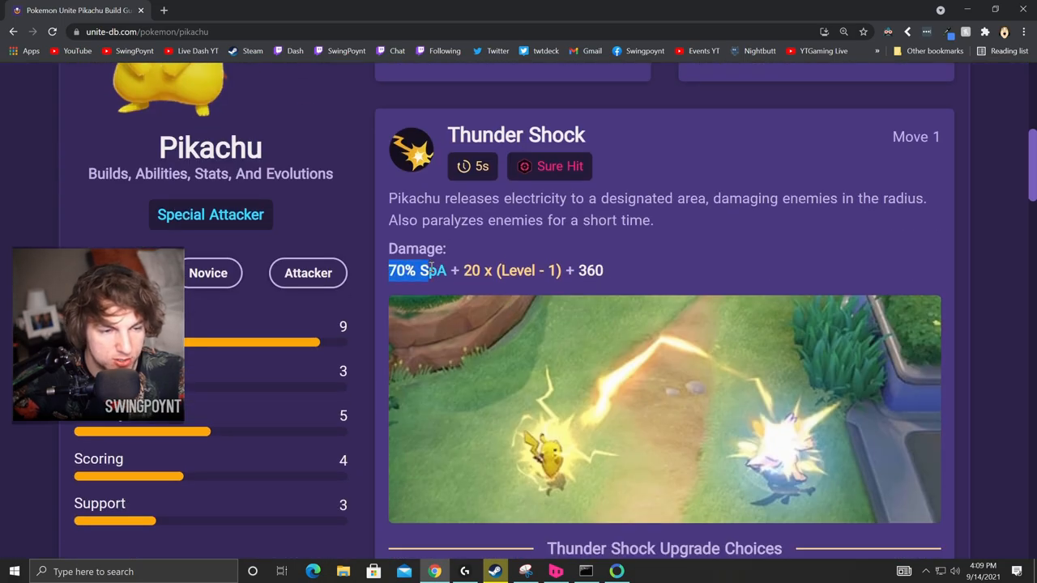
scroll("down", 3)
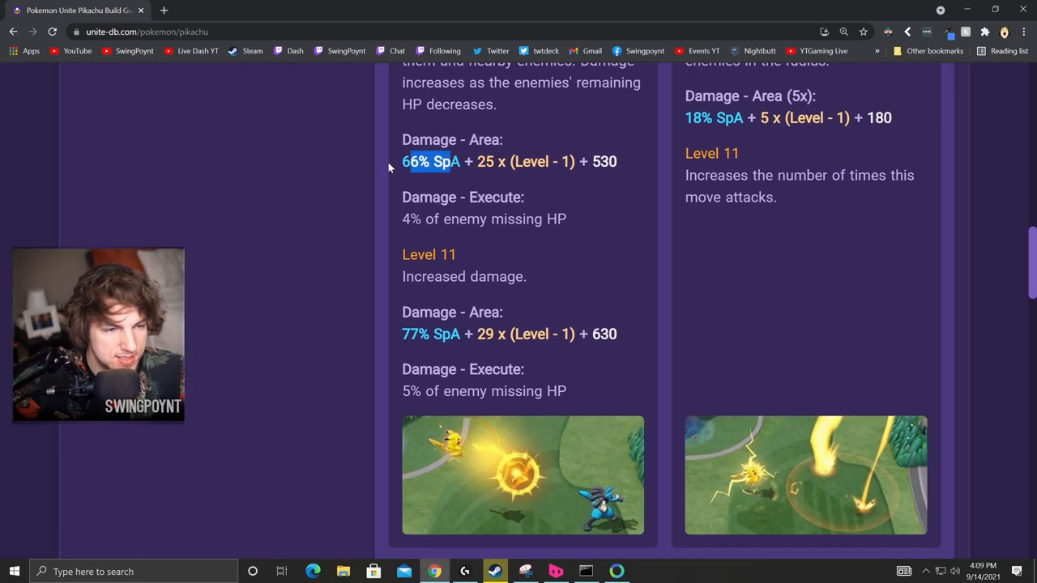
scroll("up", 3)
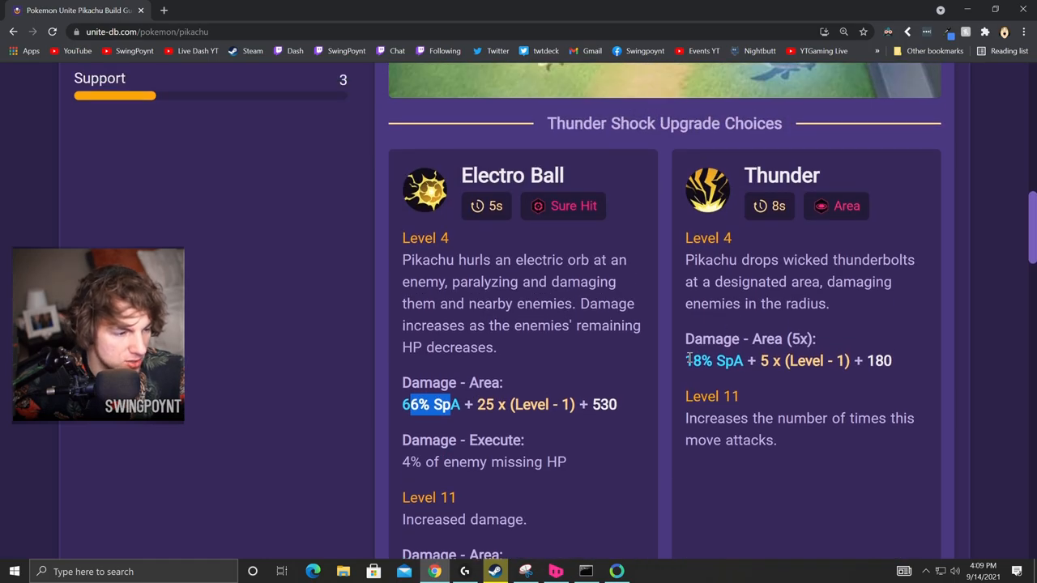
scroll("down", 3)
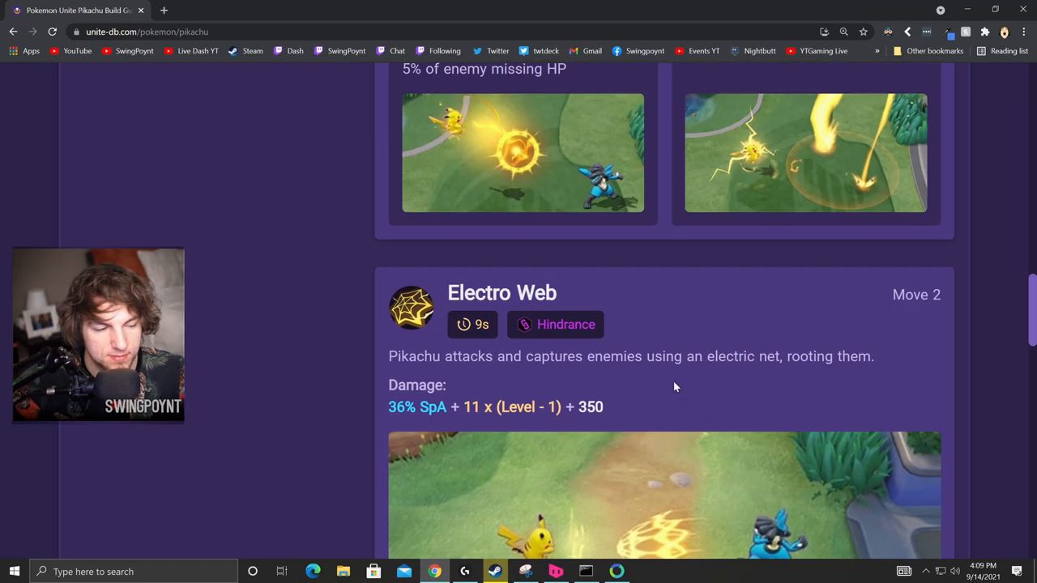
scroll("down", 3)
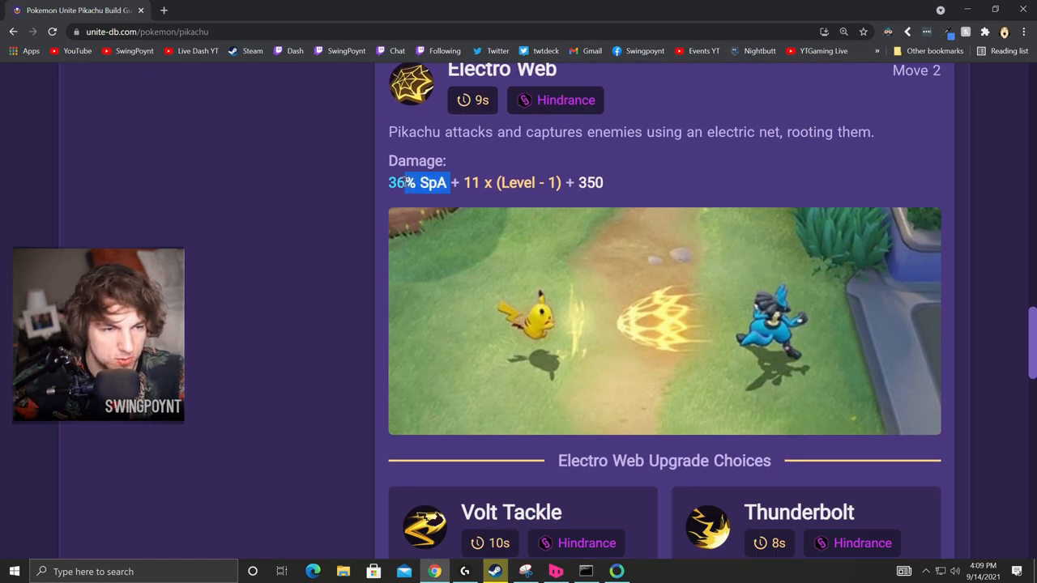
scroll("down", 3)
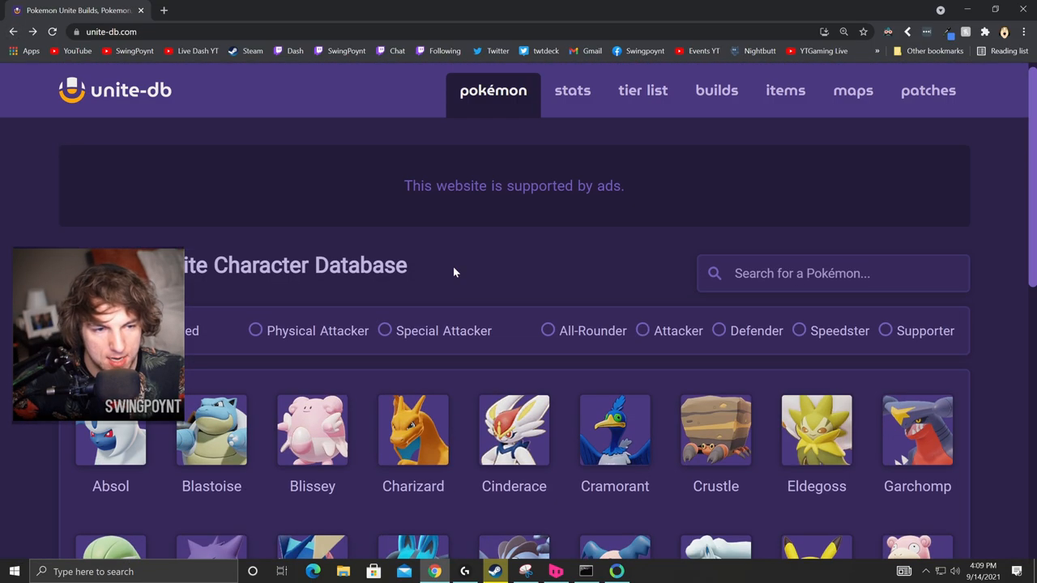
Scroll the Pokémon database grid and open Greninja's character page, then go back.
scroll("down", 3)
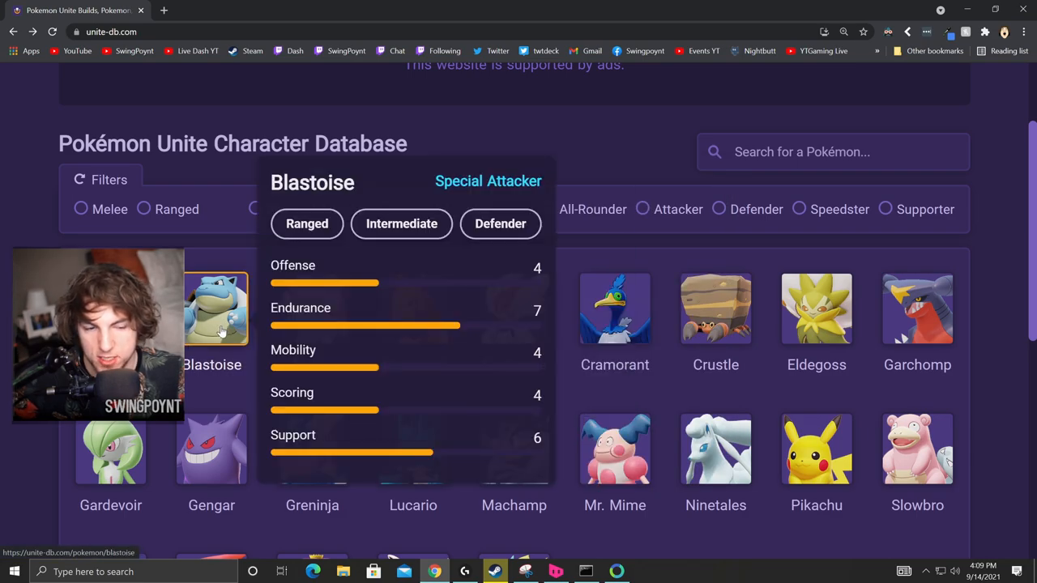
mouse_move(661, 425)
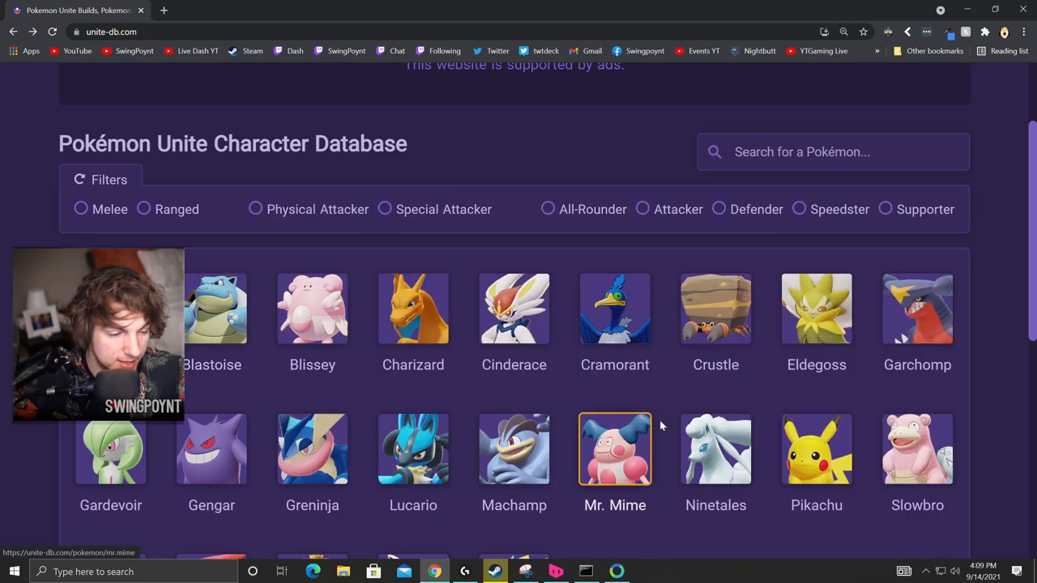
scroll("down", 3)
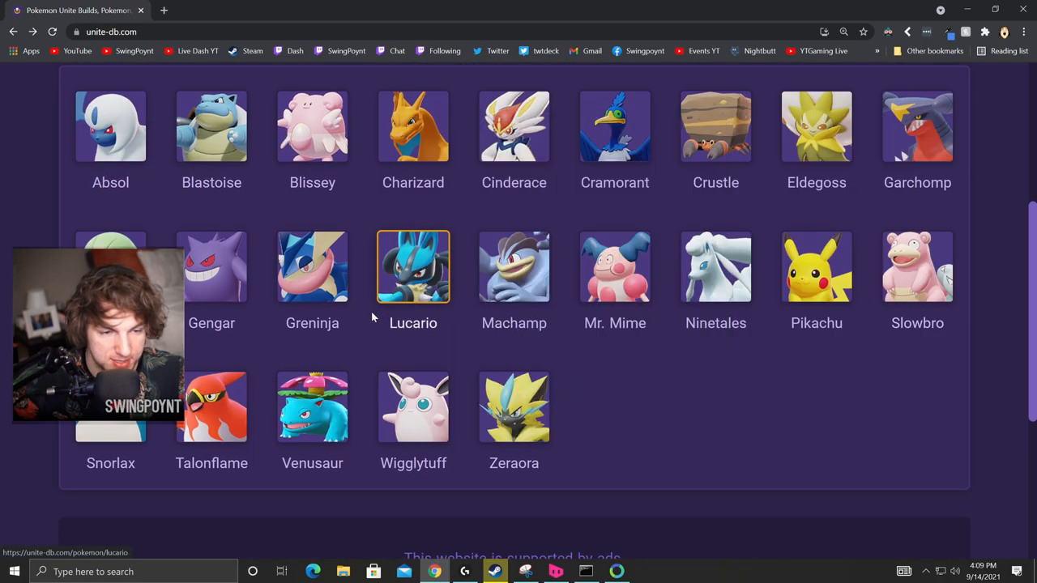
left_click(311, 265)
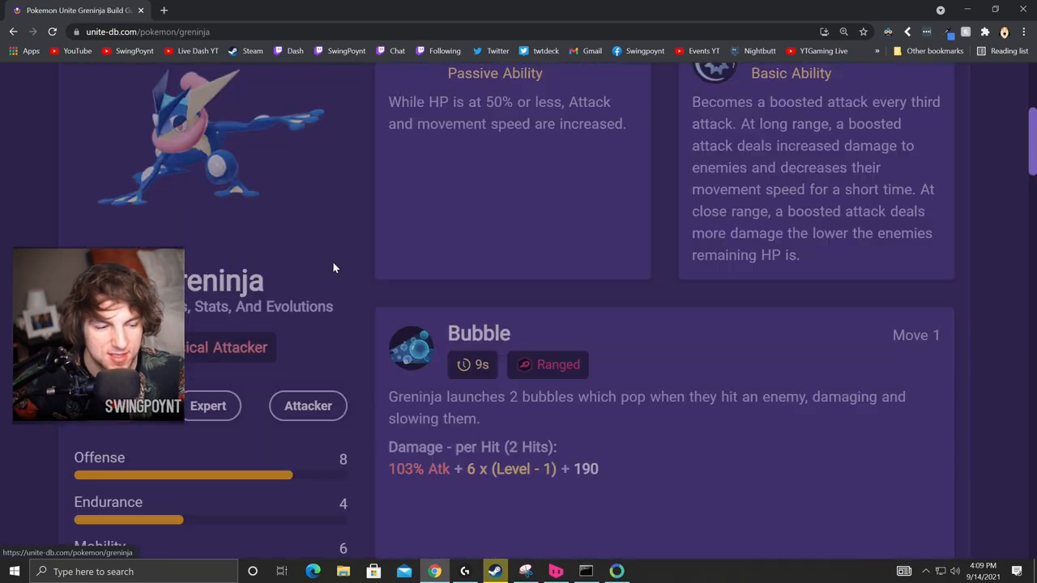
left_click(13, 32)
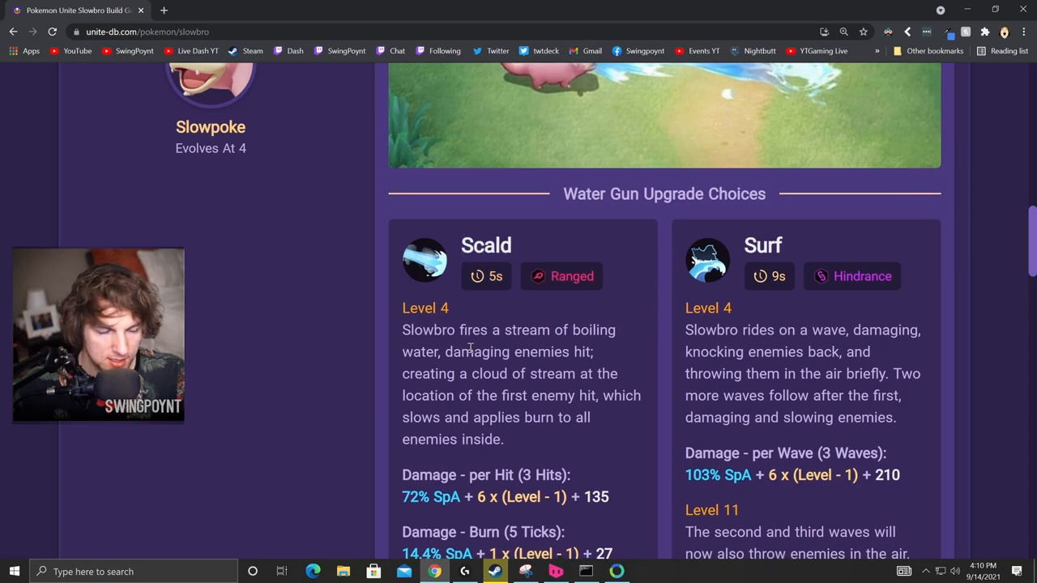
Scroll to Slowbro's Water Gun Upgrade Choices and mark Scald's 72% SpA per-hit term.
scroll("down", 3)
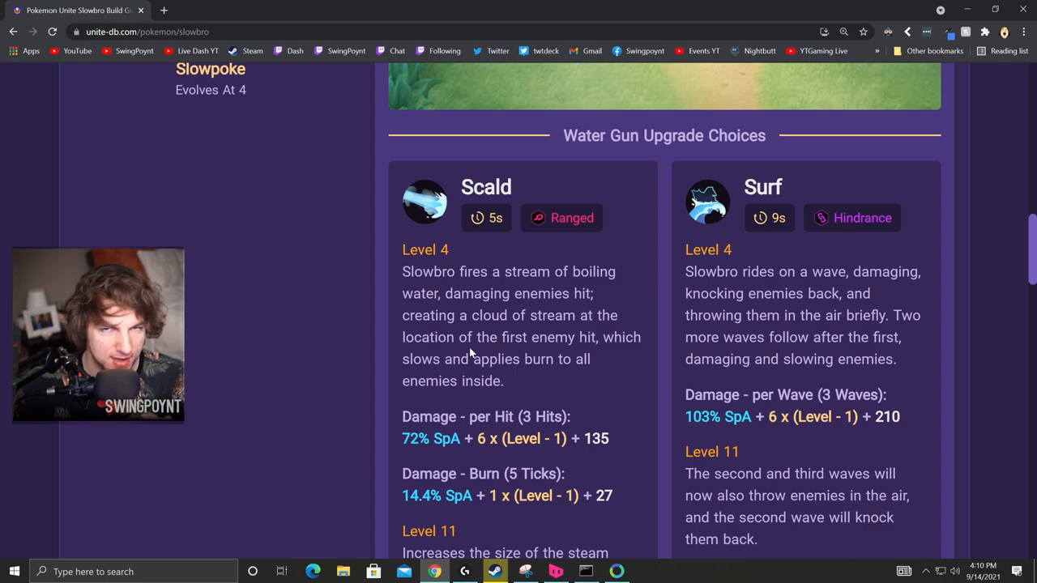
mouse_move(451, 344)
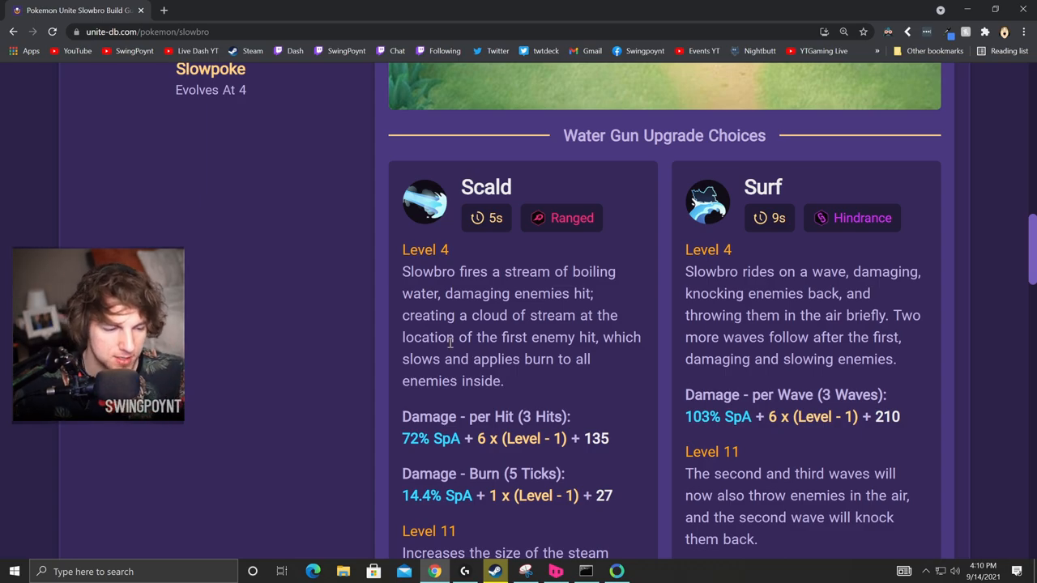
scroll("down", 3)
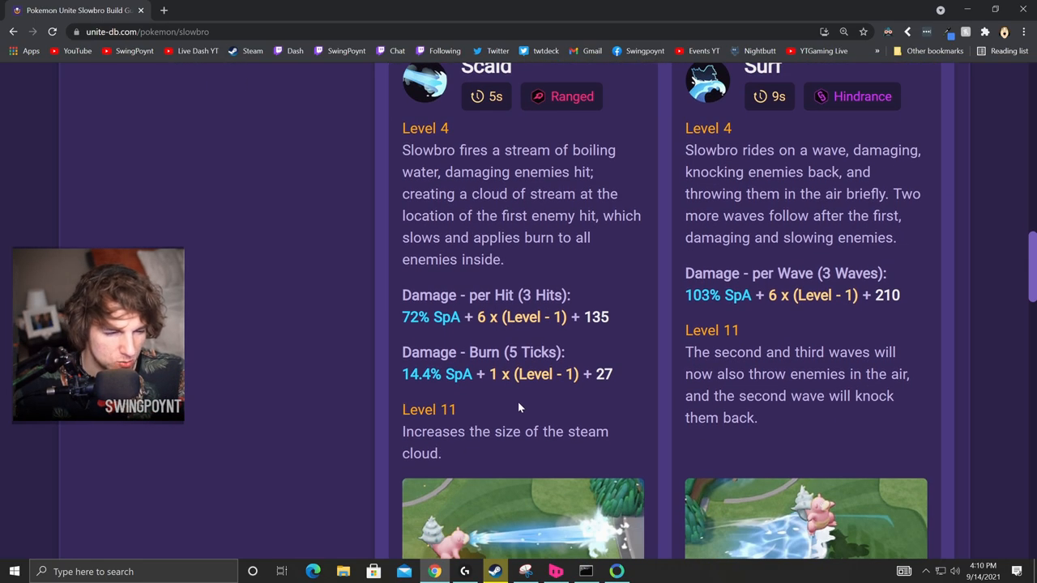
mouse_move(446, 339)
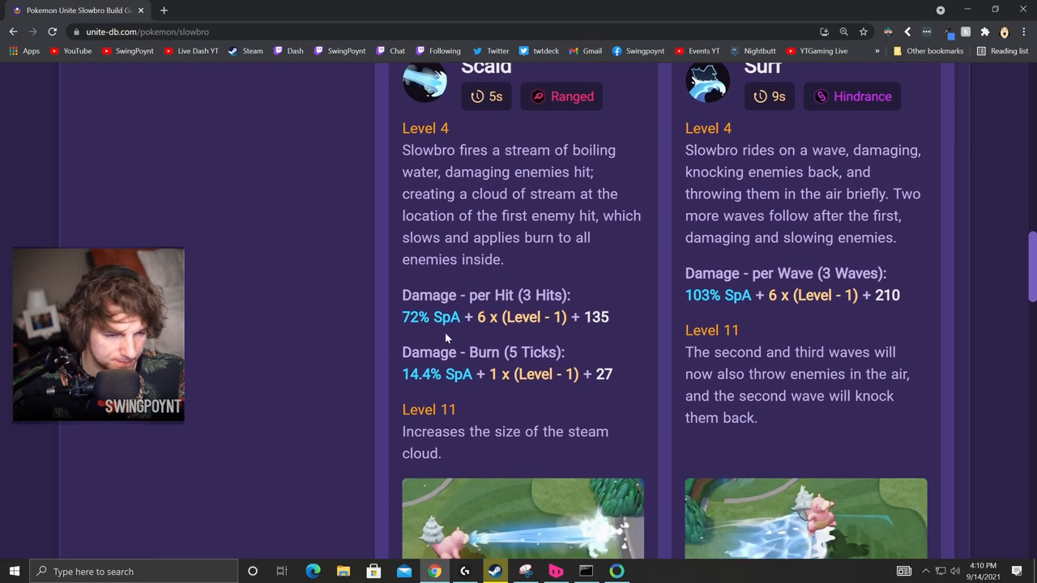
double_click(432, 316)
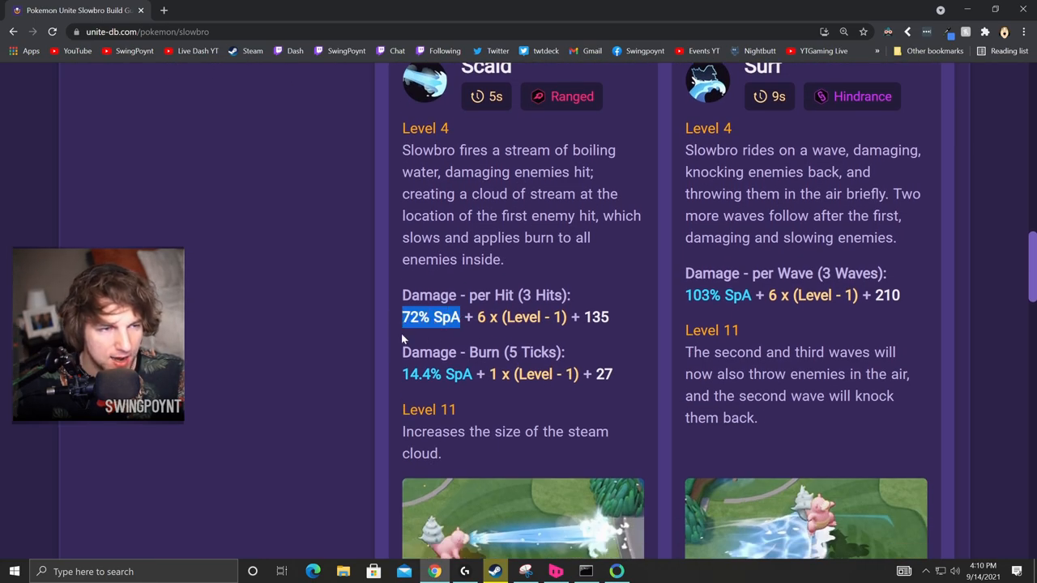
scroll("up", 3)
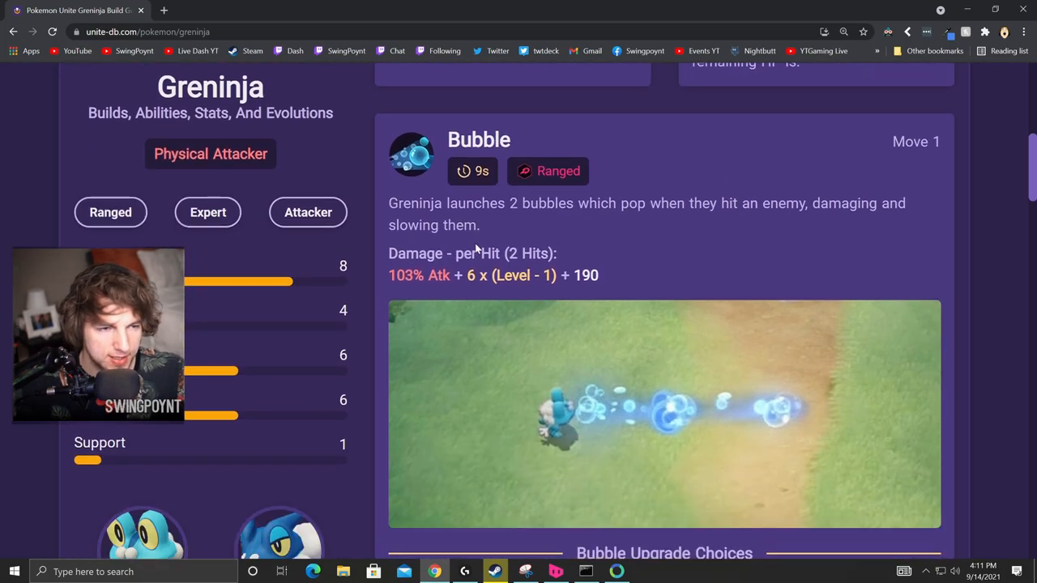
scroll("down", 3)
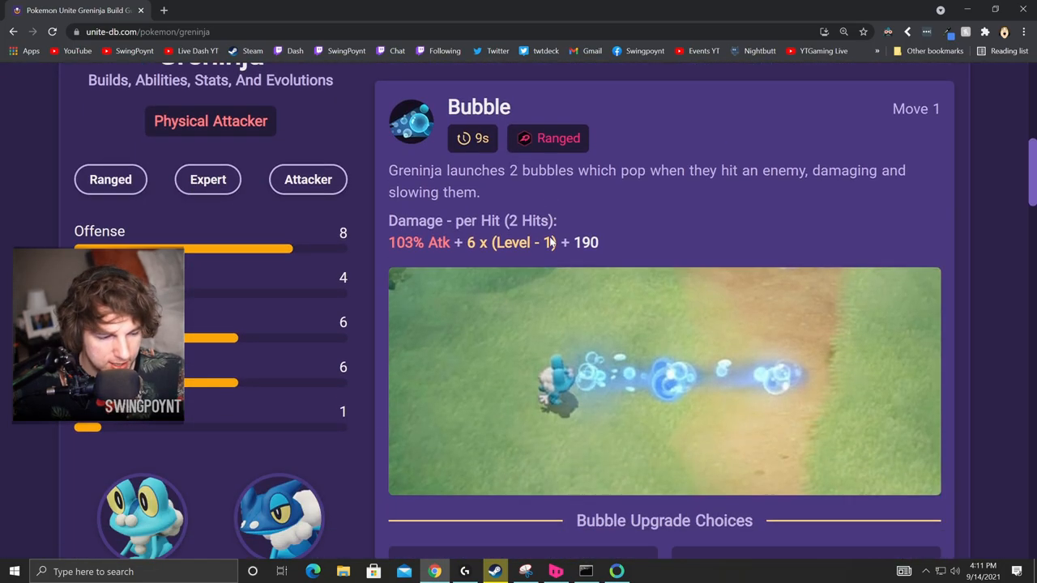
scroll("down", 3)
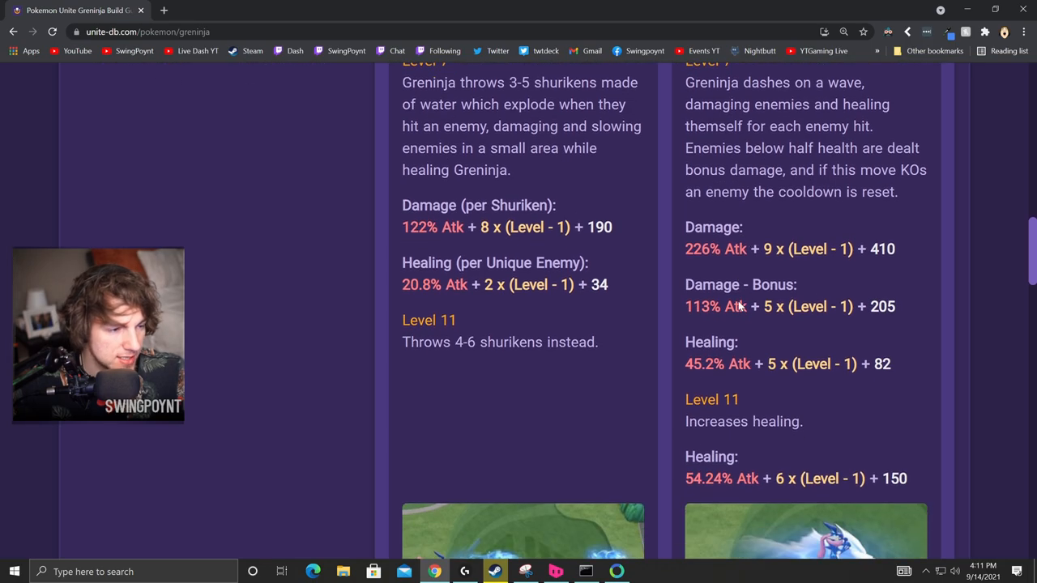
scroll("up", 3)
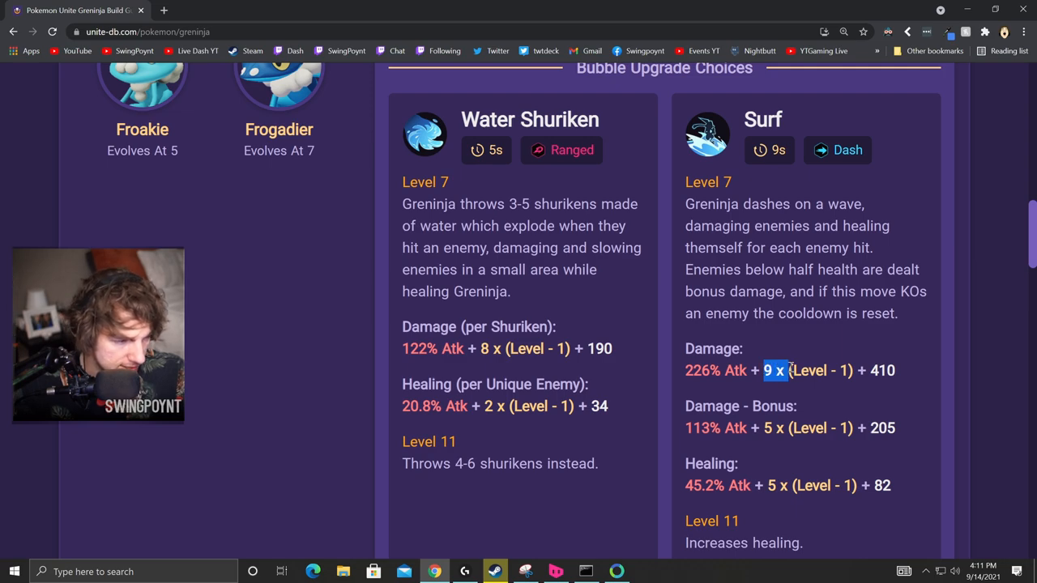
left_click_drag(764, 369, 898, 369)
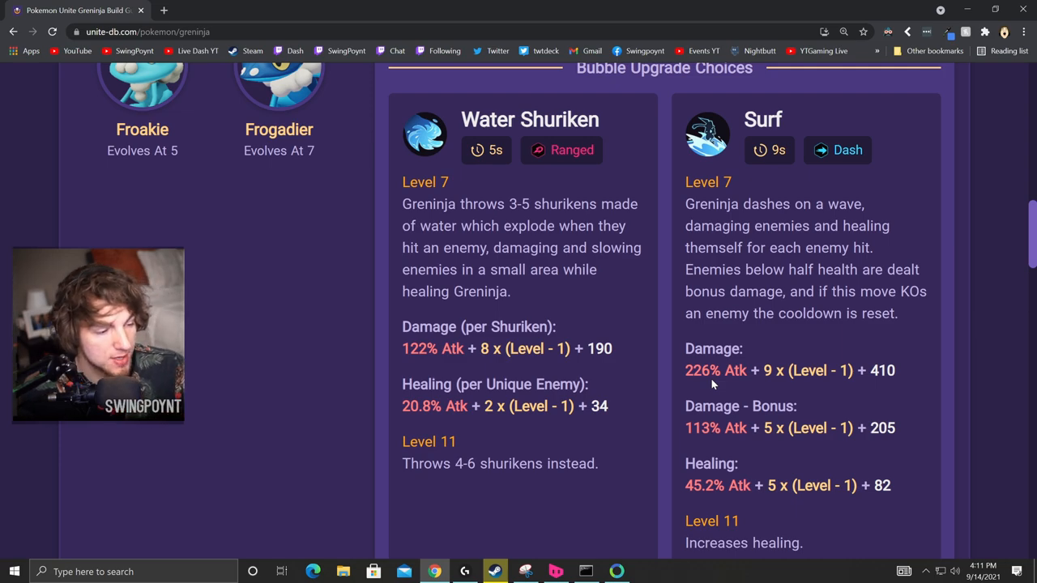
double_click(702, 370)
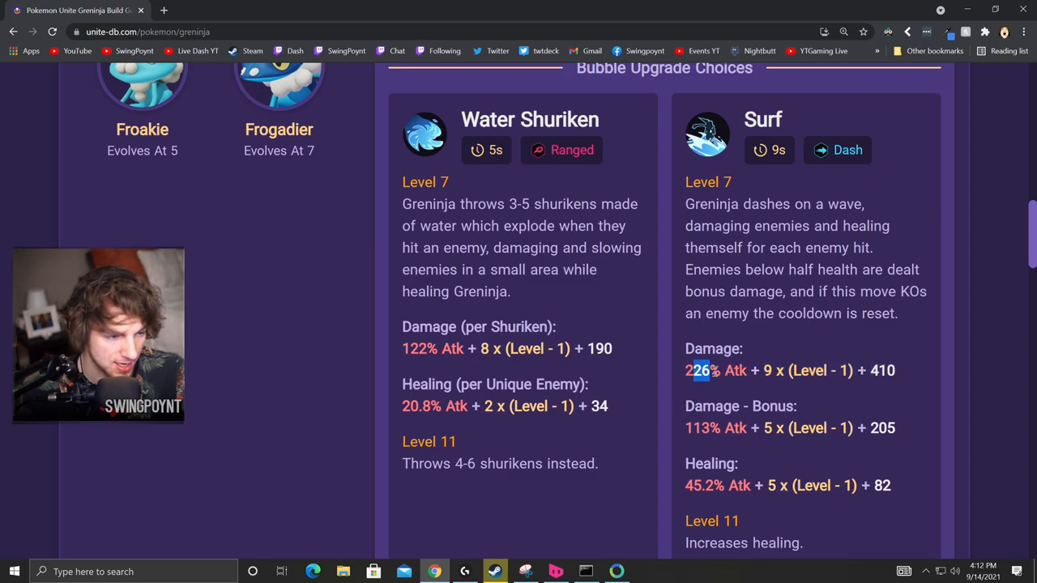
scroll("up", 3)
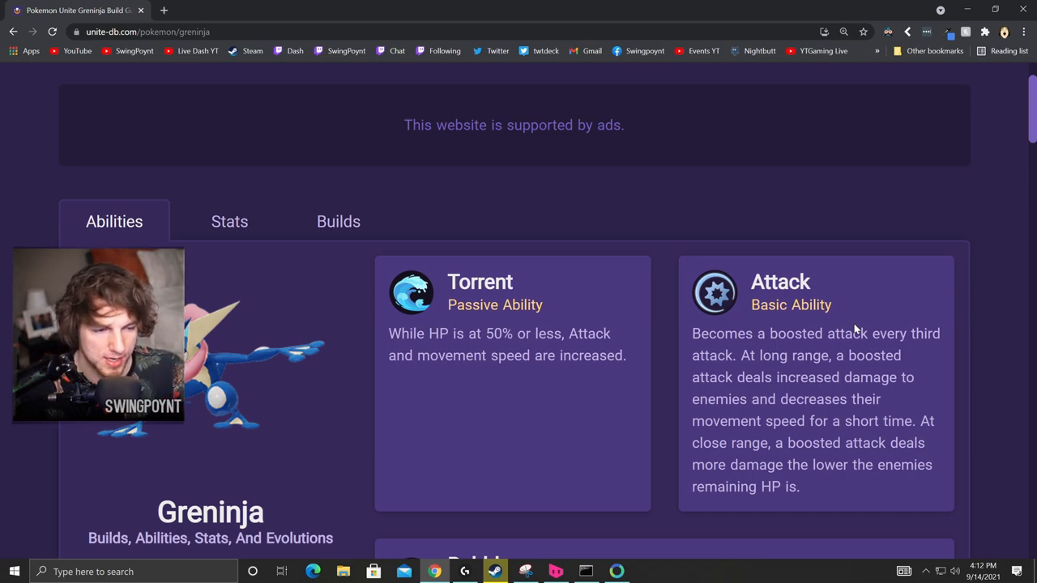
Scroll Greninja's page on the way to Charizard's page with Blaze and Flame Burst.
scroll("down", 3)
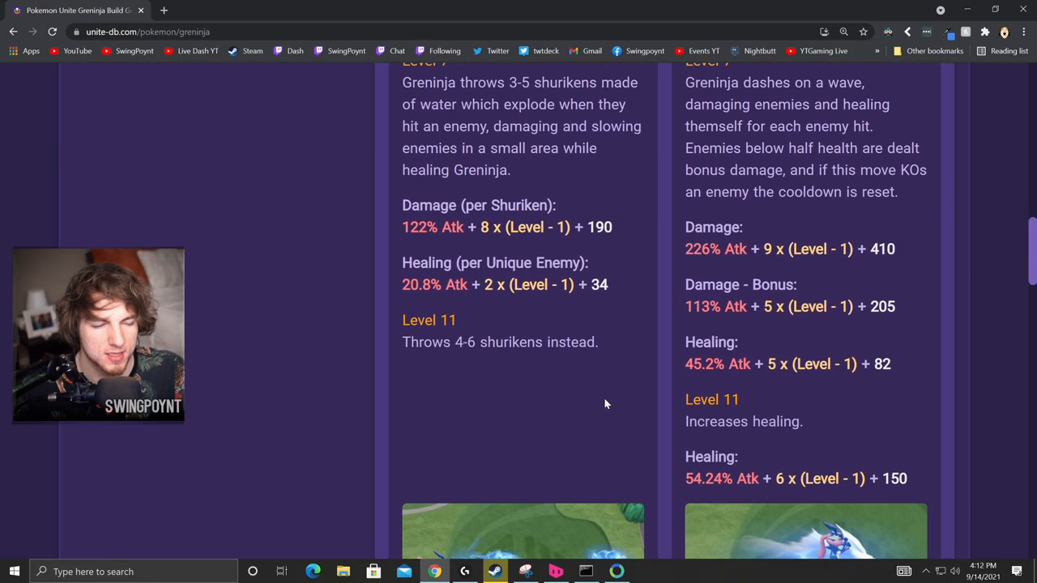
scroll("up", 3)
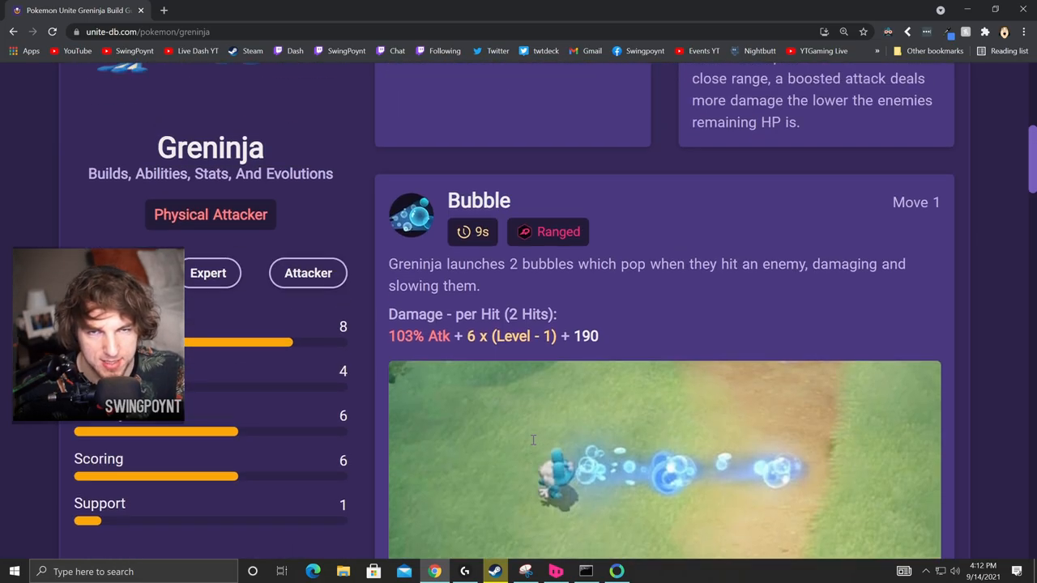
scroll("up", 3)
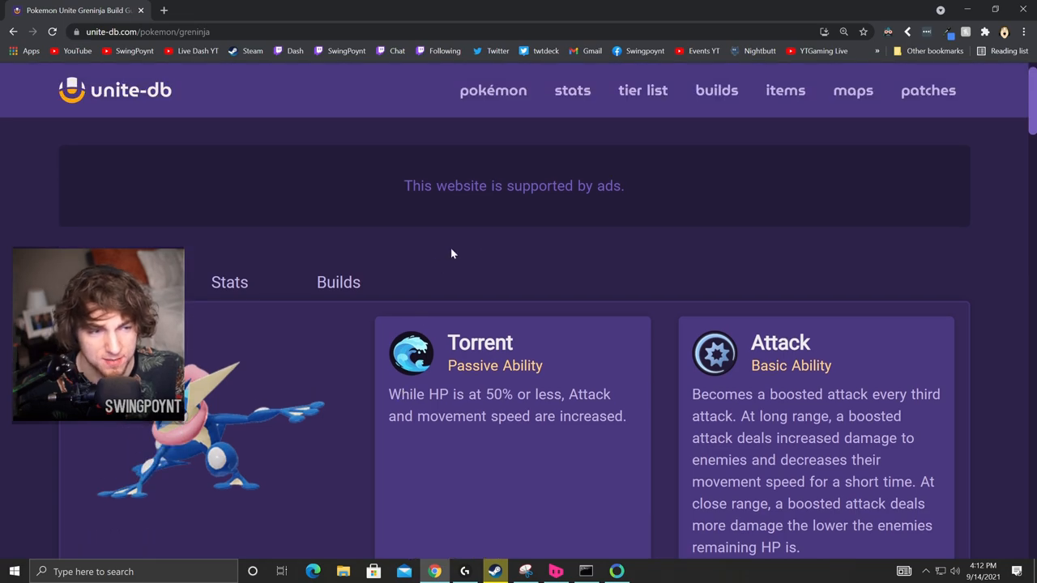
mouse_move(230, 282)
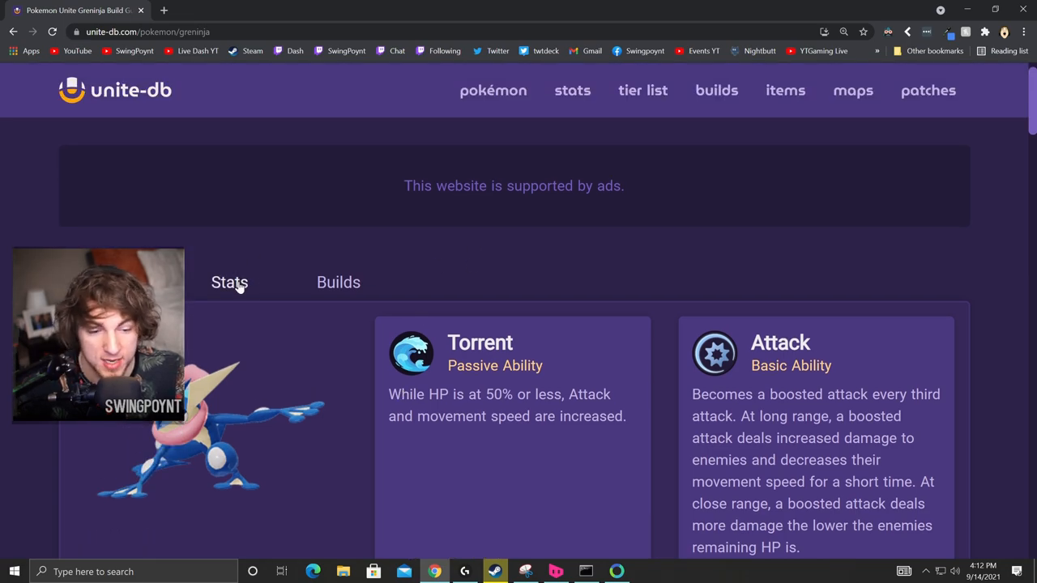
mouse_move(770, 253)
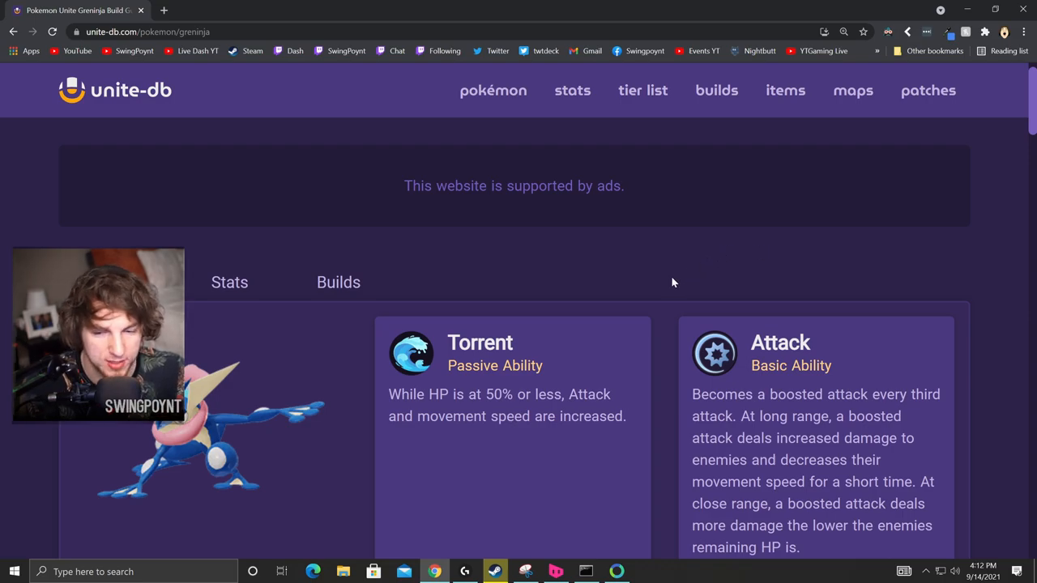
scroll("down", 3)
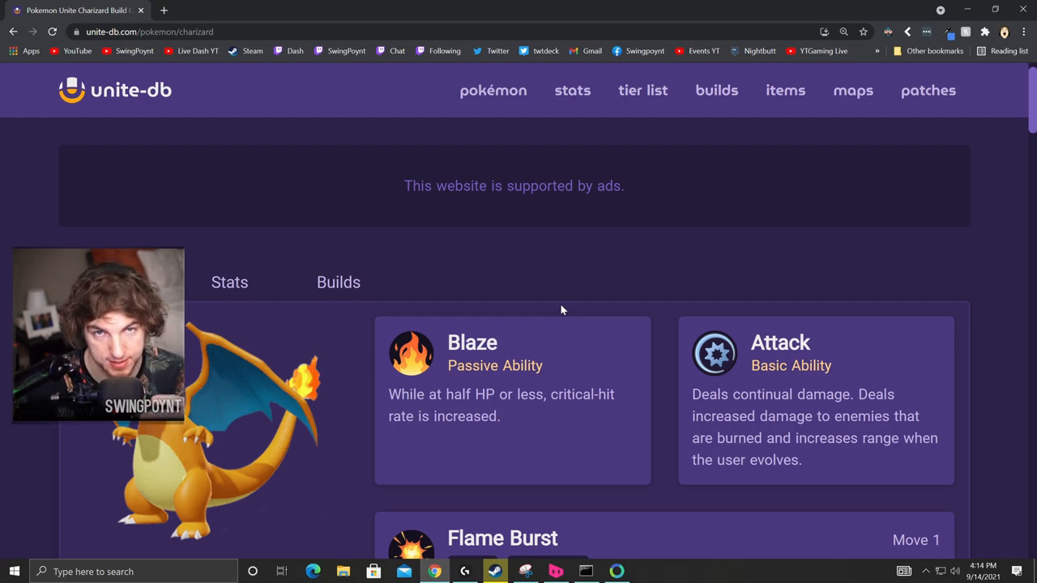
mouse_move(505, 156)
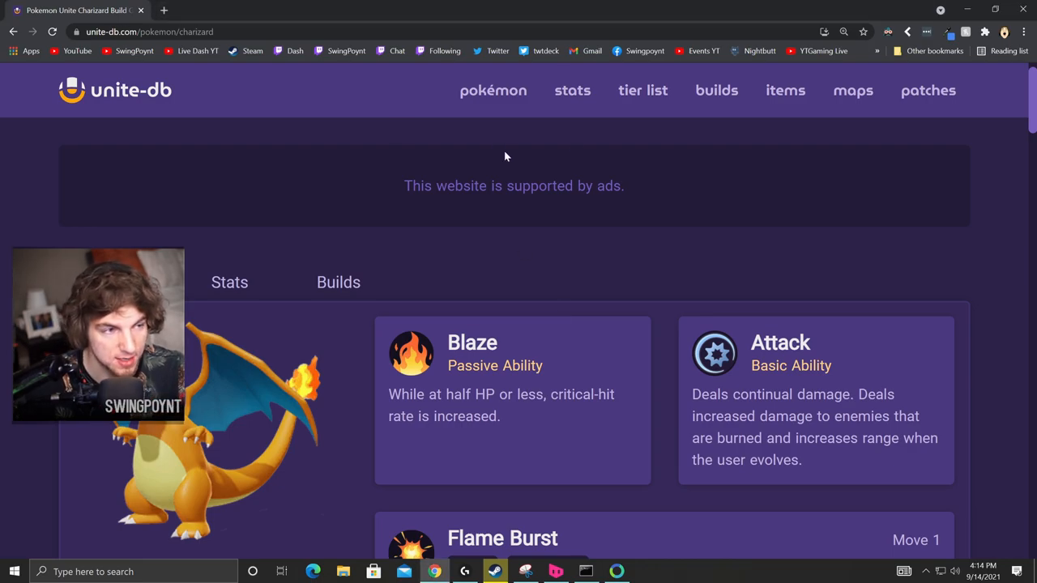
Briefly view Mr. Mime's Filter passive and boosted attack, then return to the Pokémon roster.
left_click(492, 91)
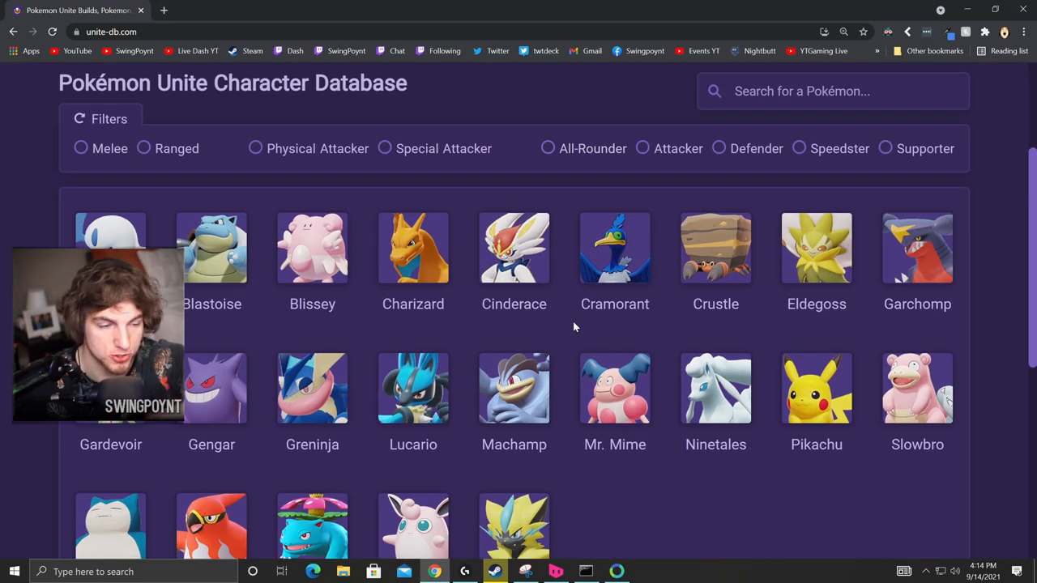
left_click(615, 389)
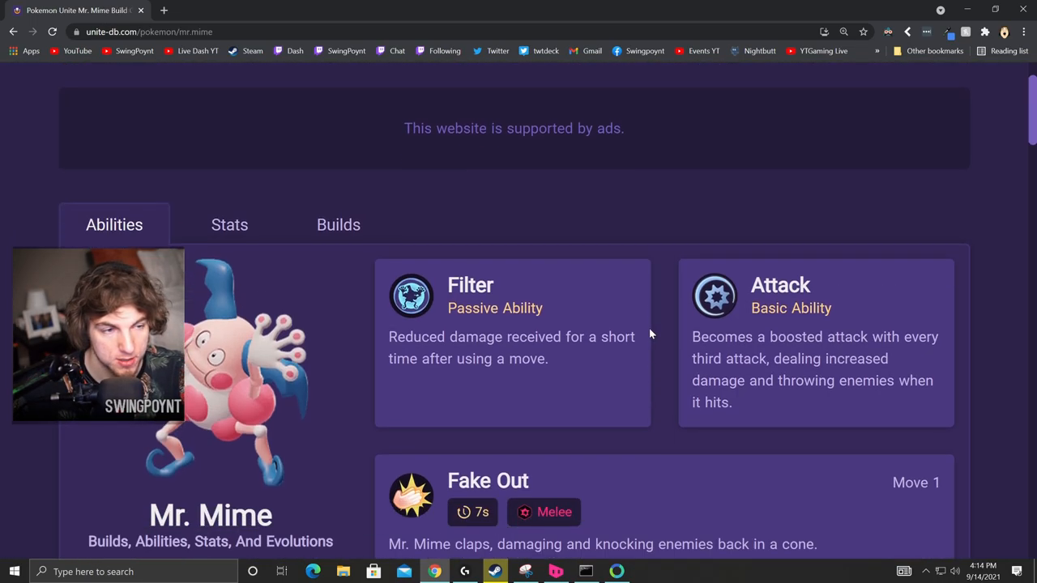
scroll("up", 3)
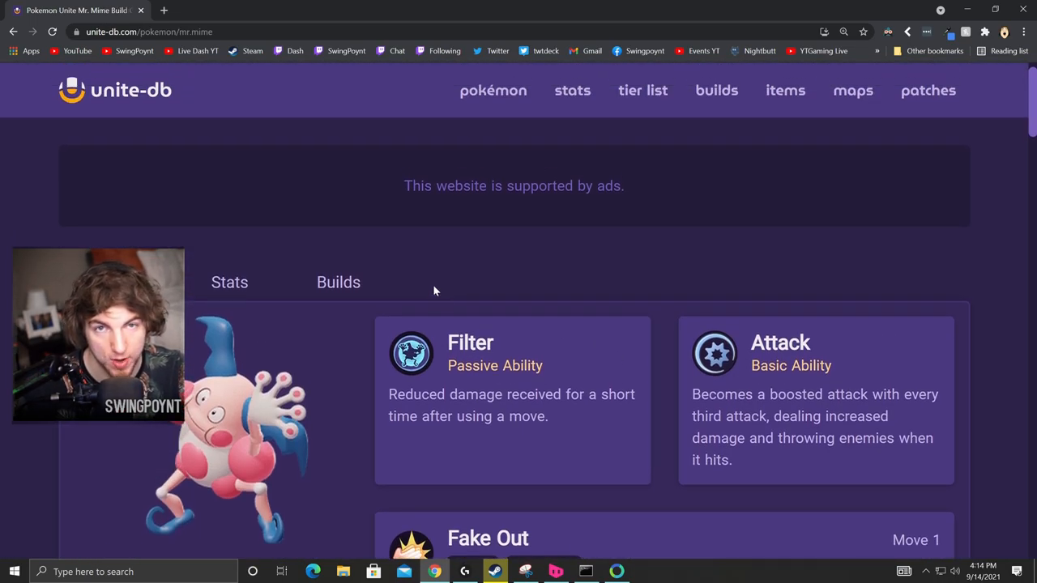
mouse_move(273, 282)
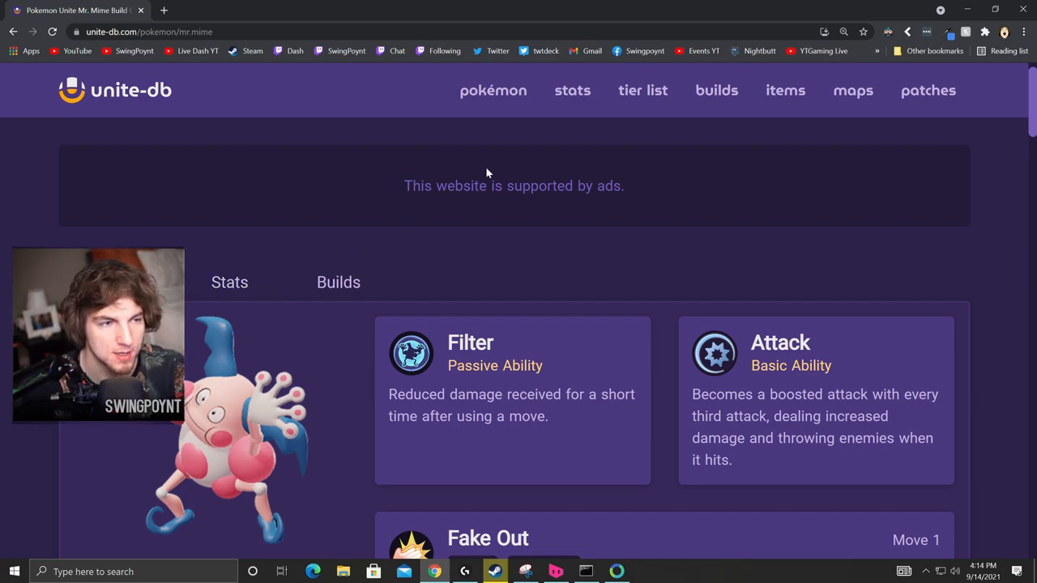
left_click(493, 91)
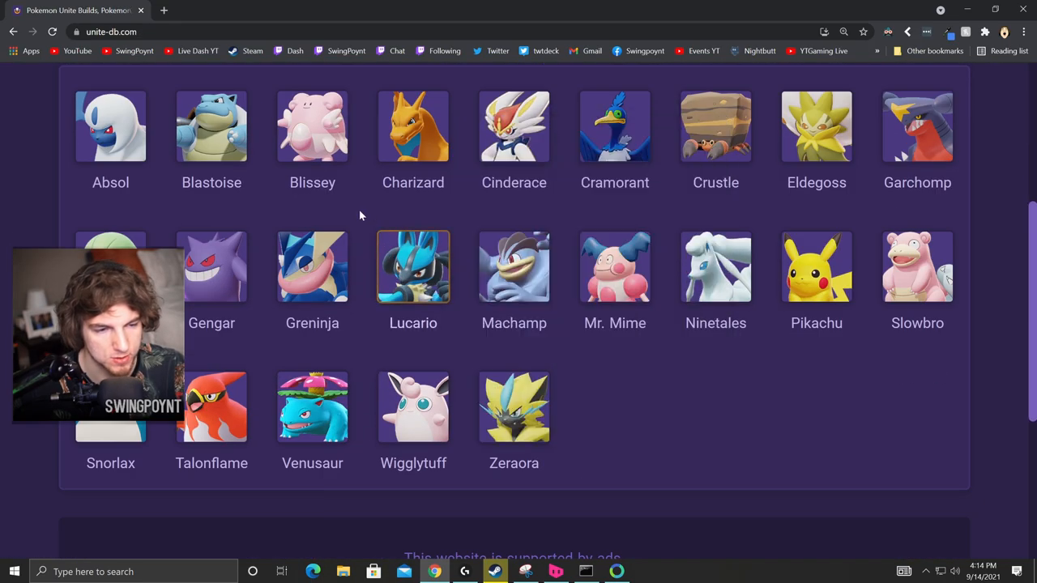
Review Greninja's Torrent passive and Bubble, Water Shuriken and Surf damage formulas.
left_click(311, 268)
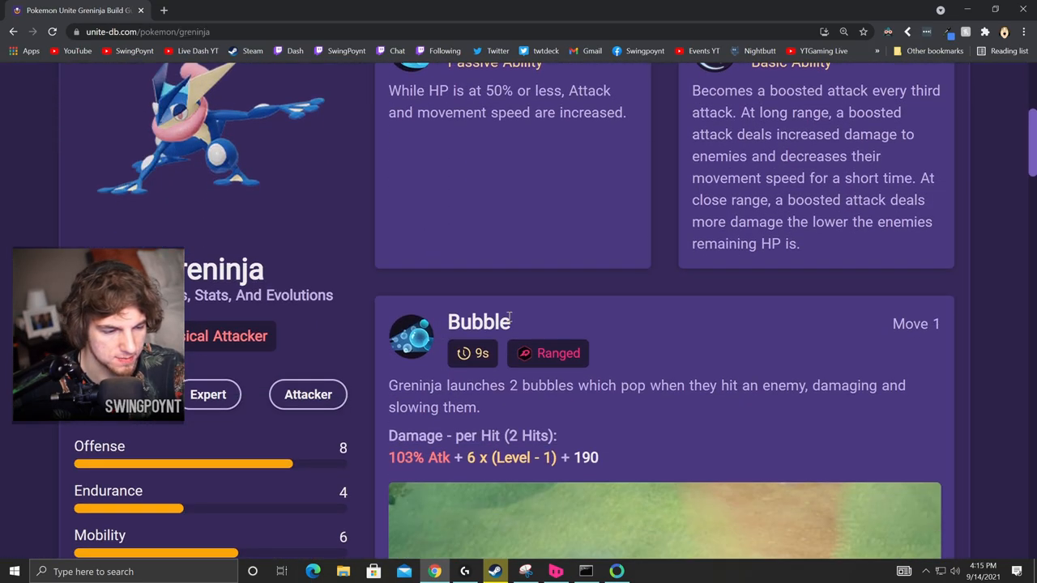
scroll("down", 3)
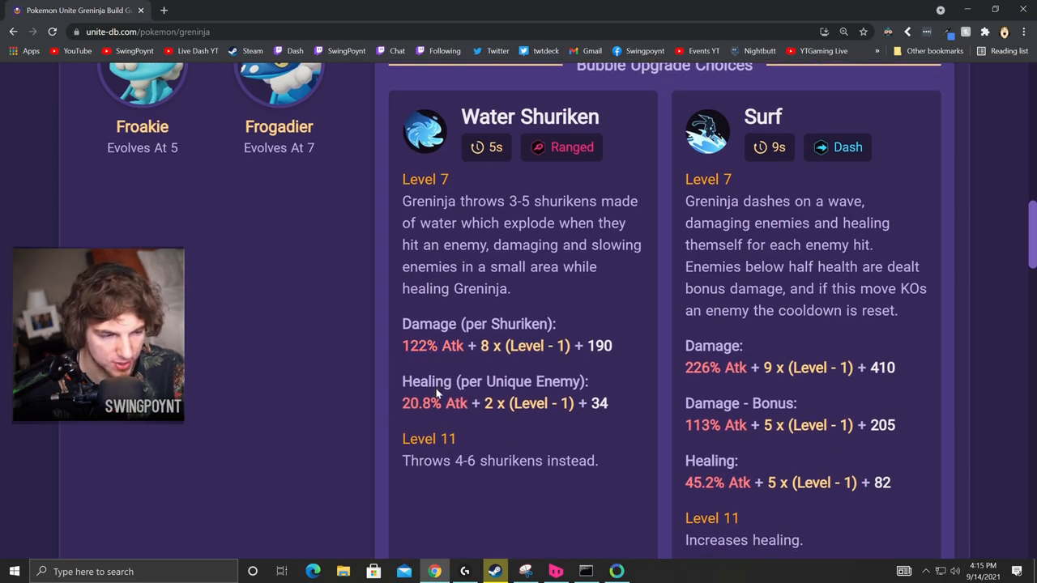
scroll("down", 3)
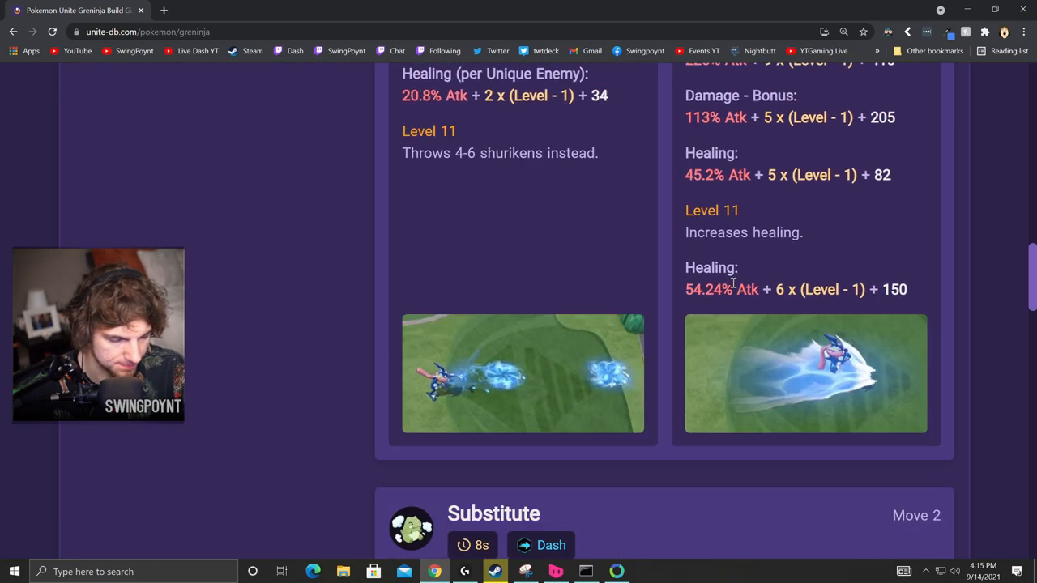
scroll("down", 3)
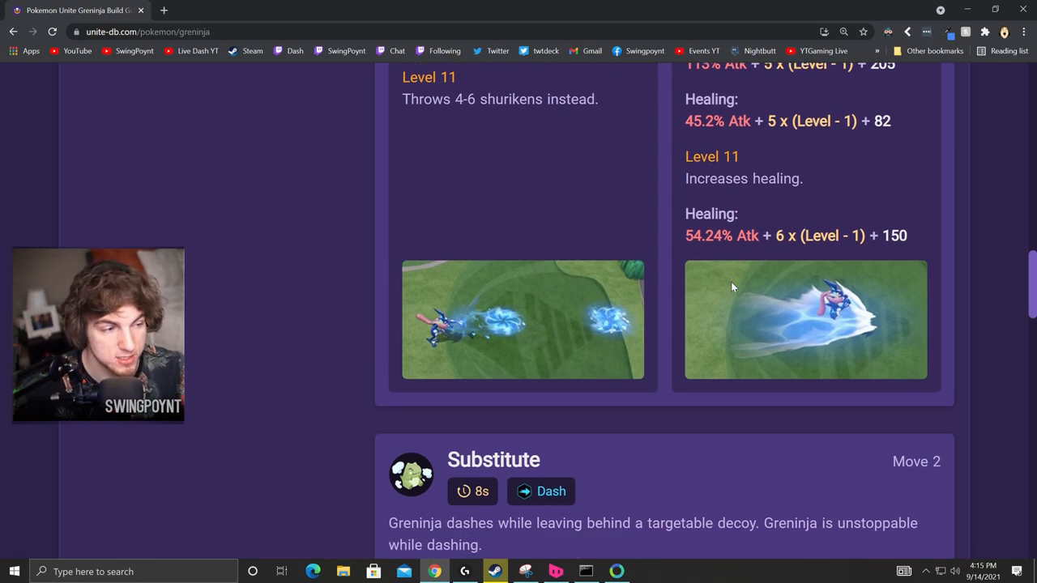
scroll("up", 3)
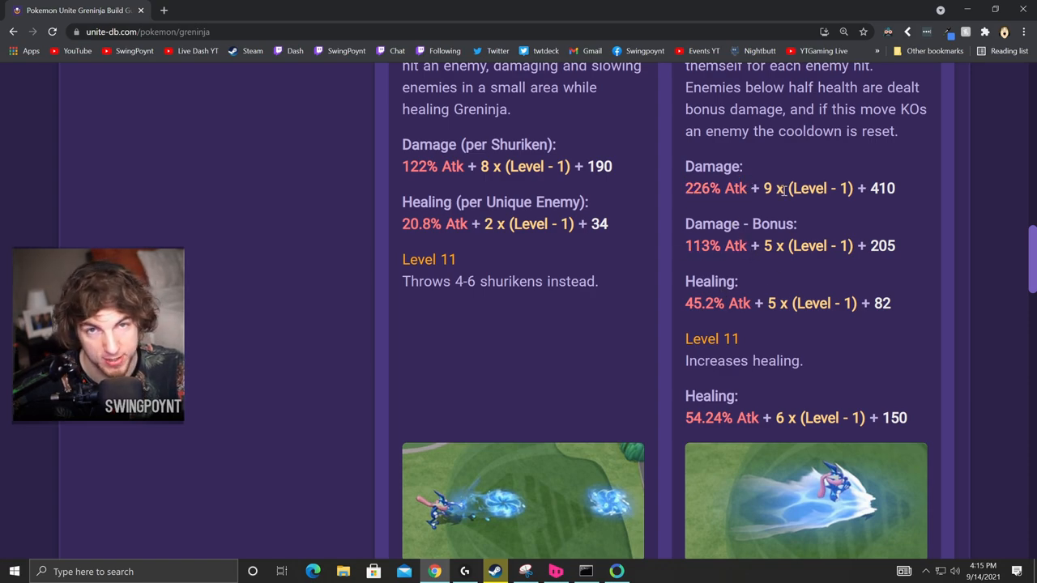
scroll("up", 3)
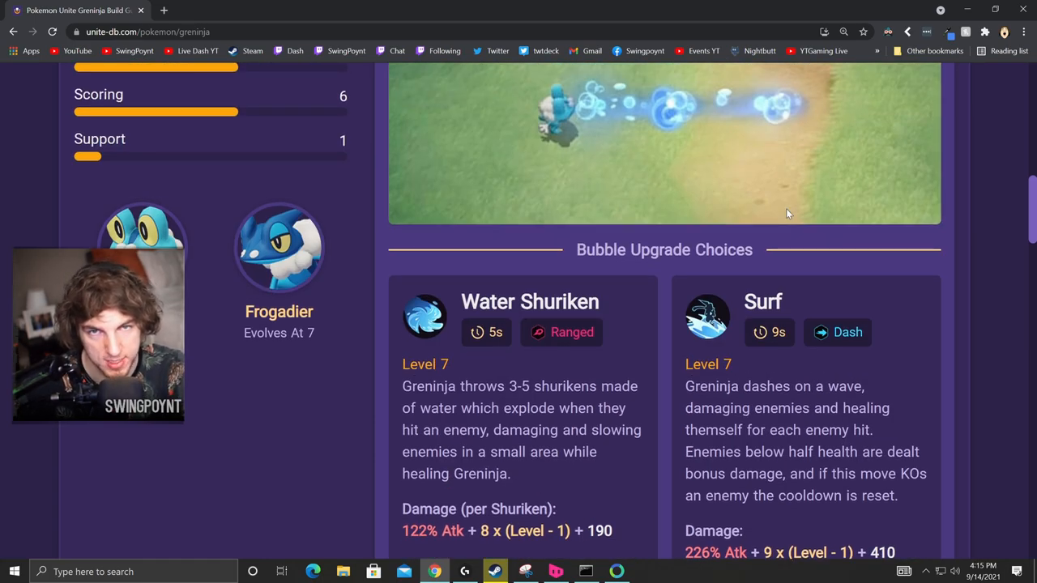
scroll("up", 3)
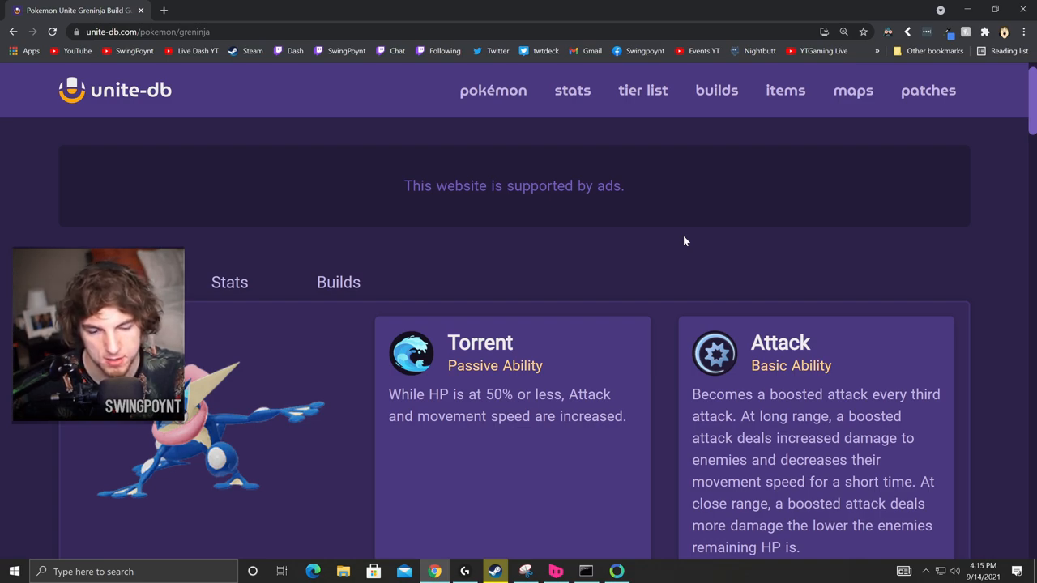
mouse_move(634, 207)
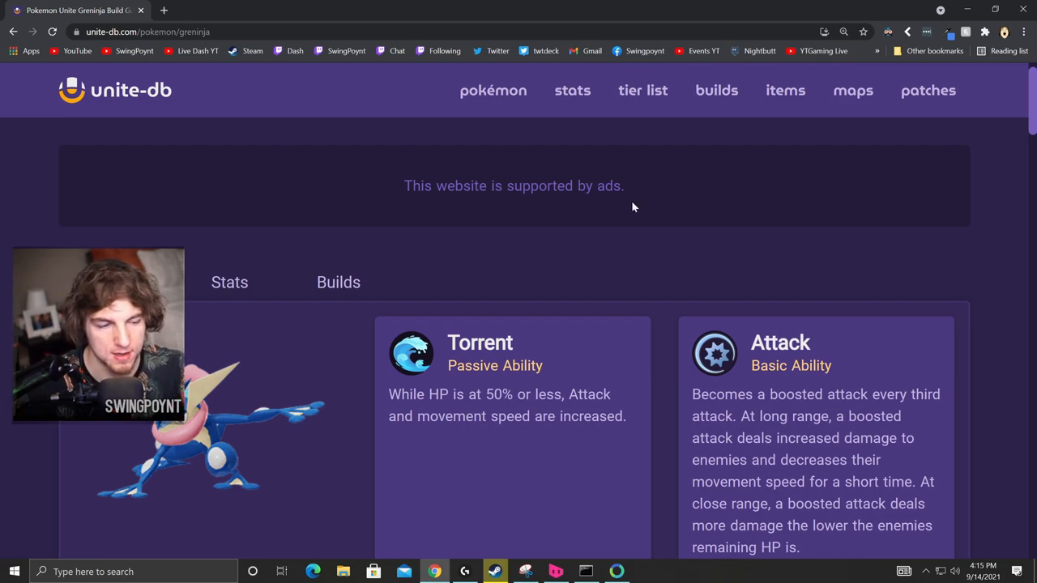
scroll("up", 3)
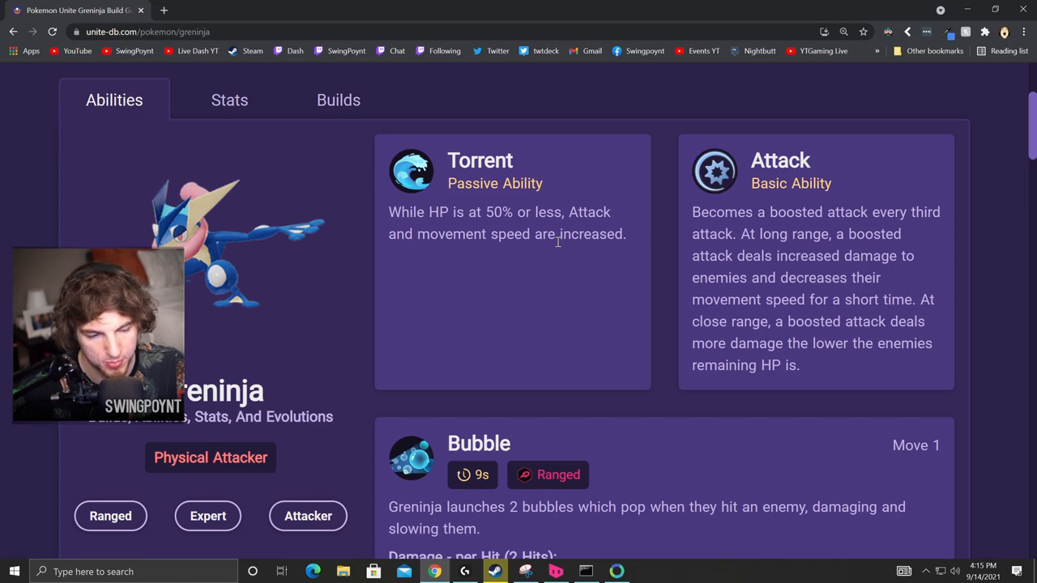
scroll("down", 3)
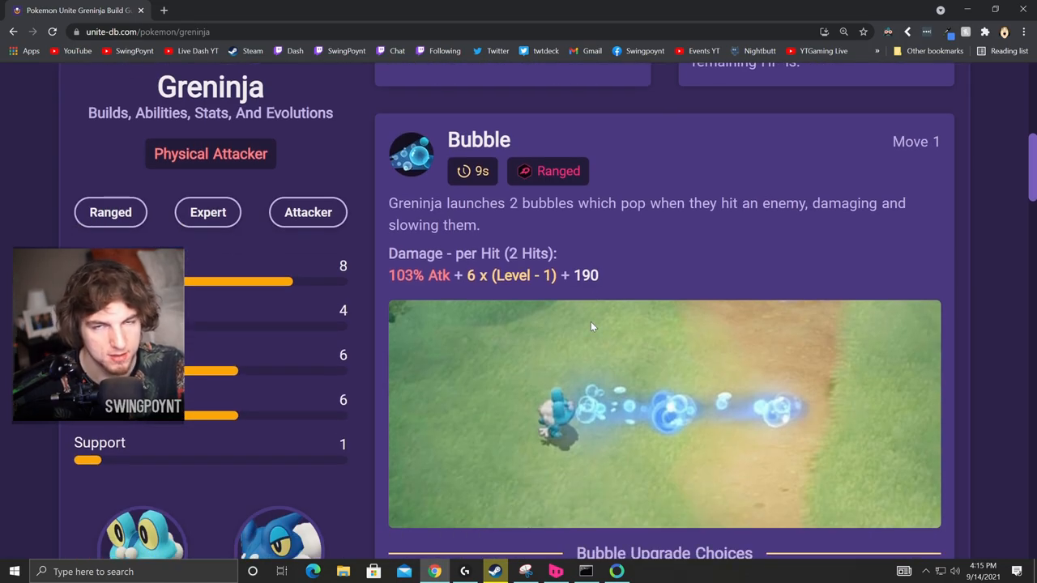